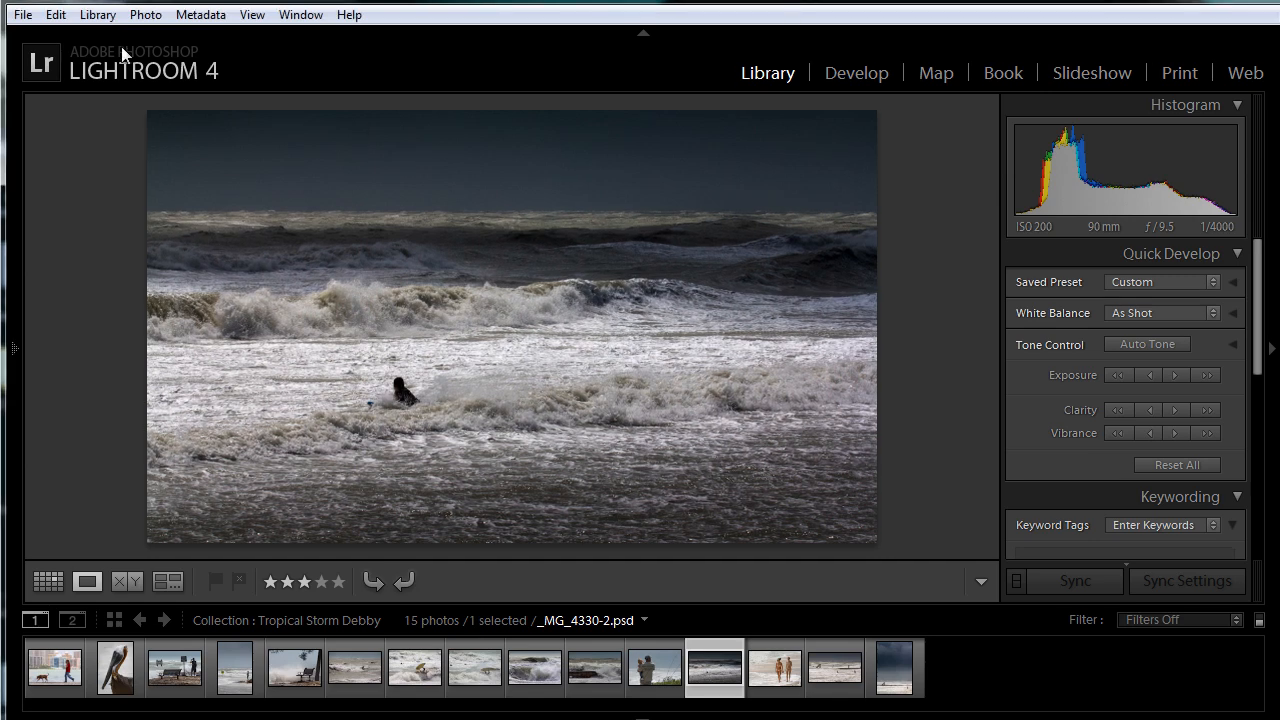
- Open the Watermark Editor from the Edit menu in the Library module
{"action": "left_click", "coordinate": [56, 16]}
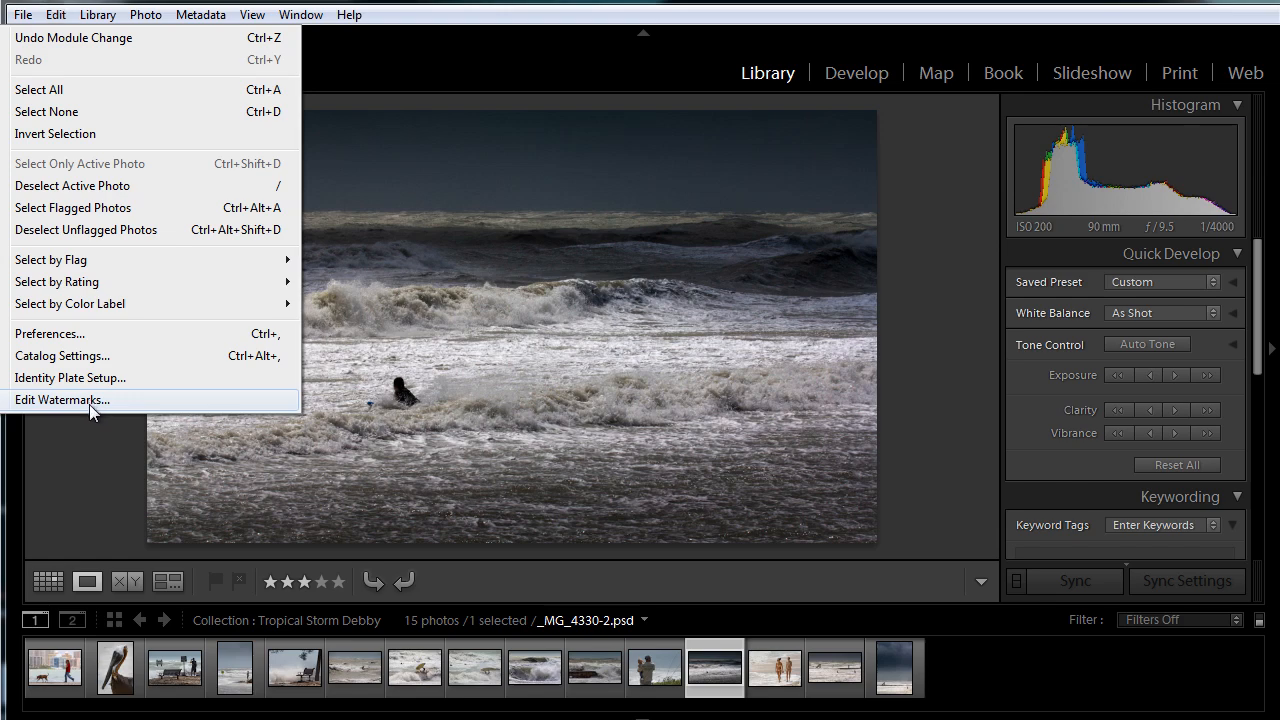
{"action": "left_click", "coordinate": [62, 400]}
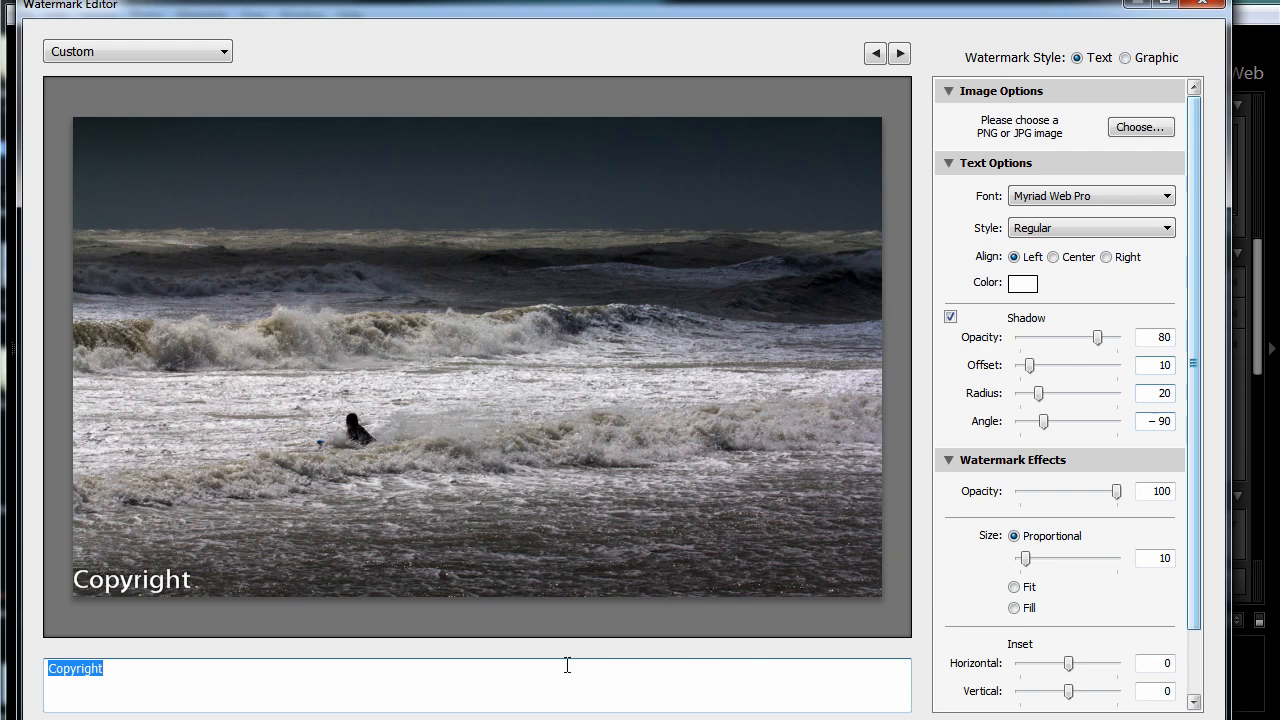
- Replace the default Copyright watermark text with "© Light & Matter"
{"action": "left_click", "coordinate": [176, 674]}
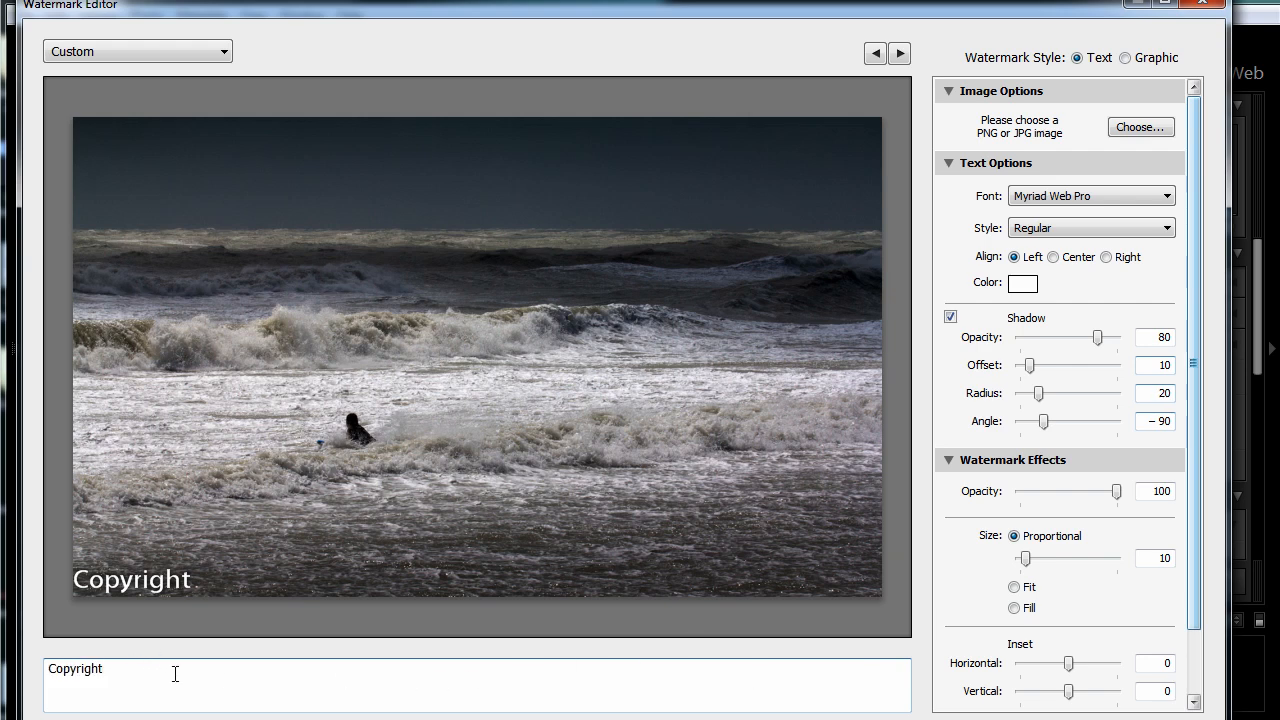
{"action": "double_click", "coordinate": [76, 668]}
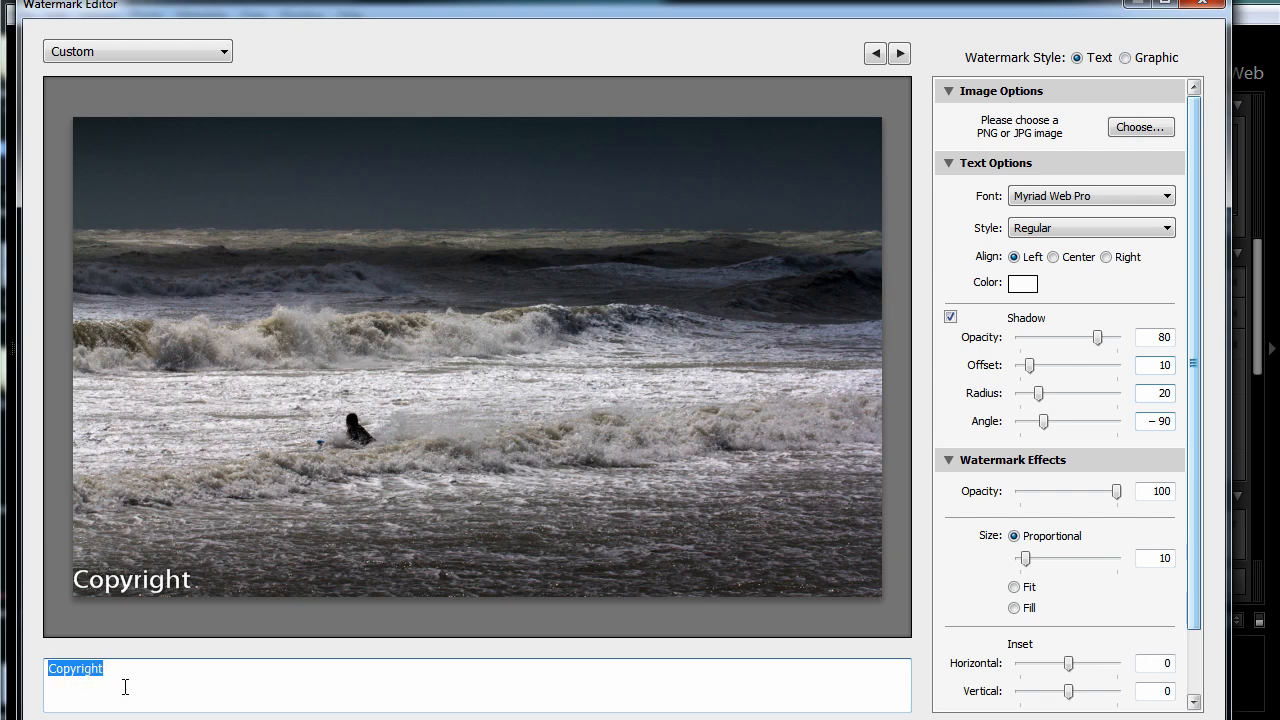
{"action": "mouse_move", "coordinate": [140, 676]}
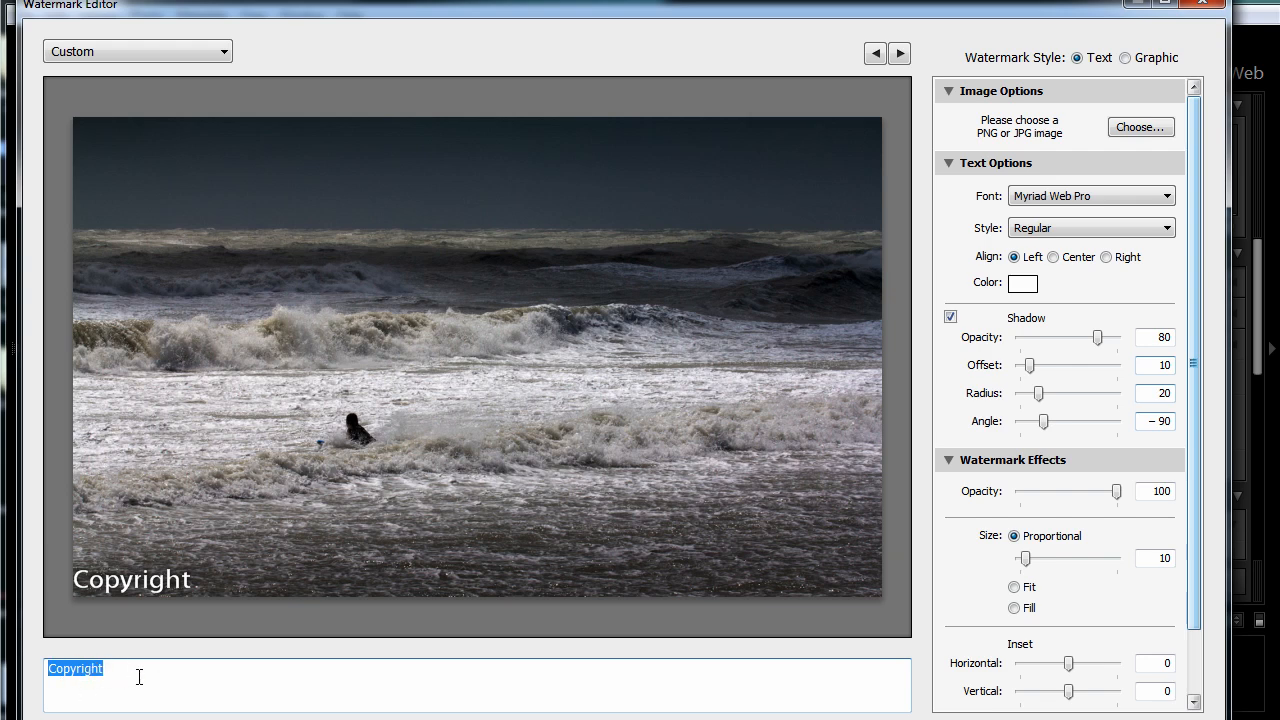
{"action": "type", "text": "©"}
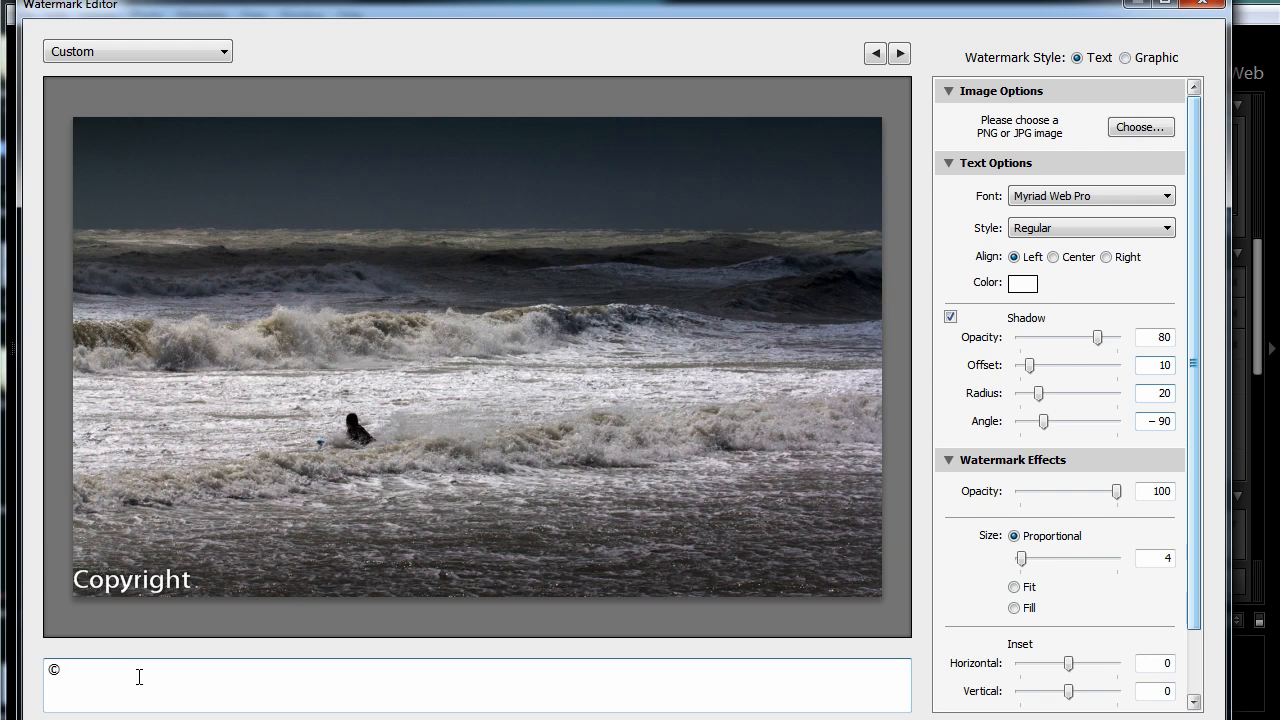
{"action": "type", "text": "©"}
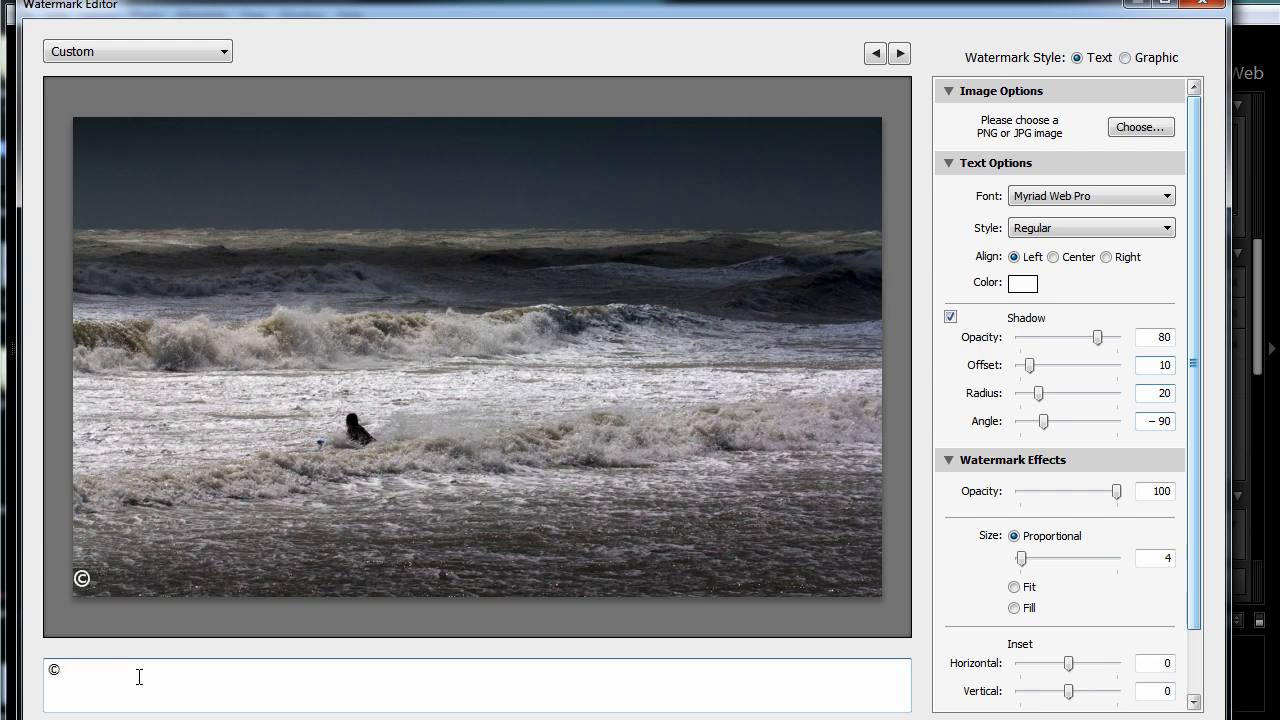
{"action": "type", "text": "Light"}
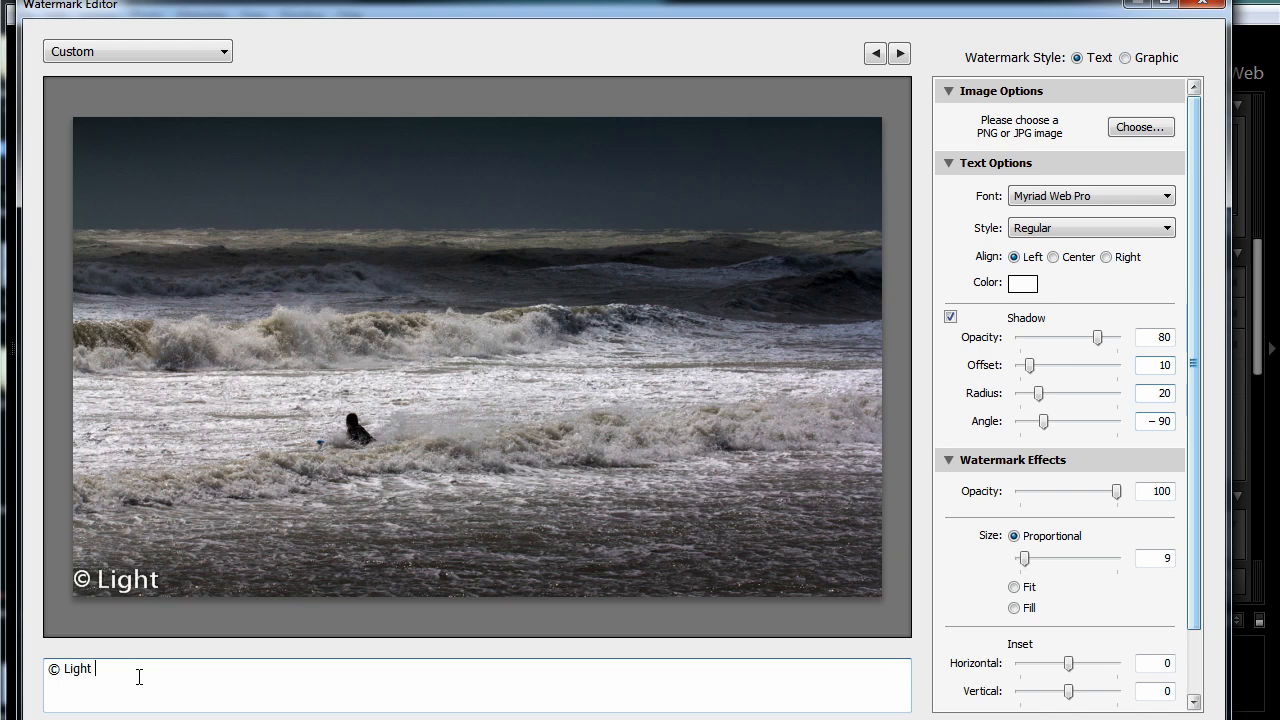
{"action": "type", "text": "& Matter"}
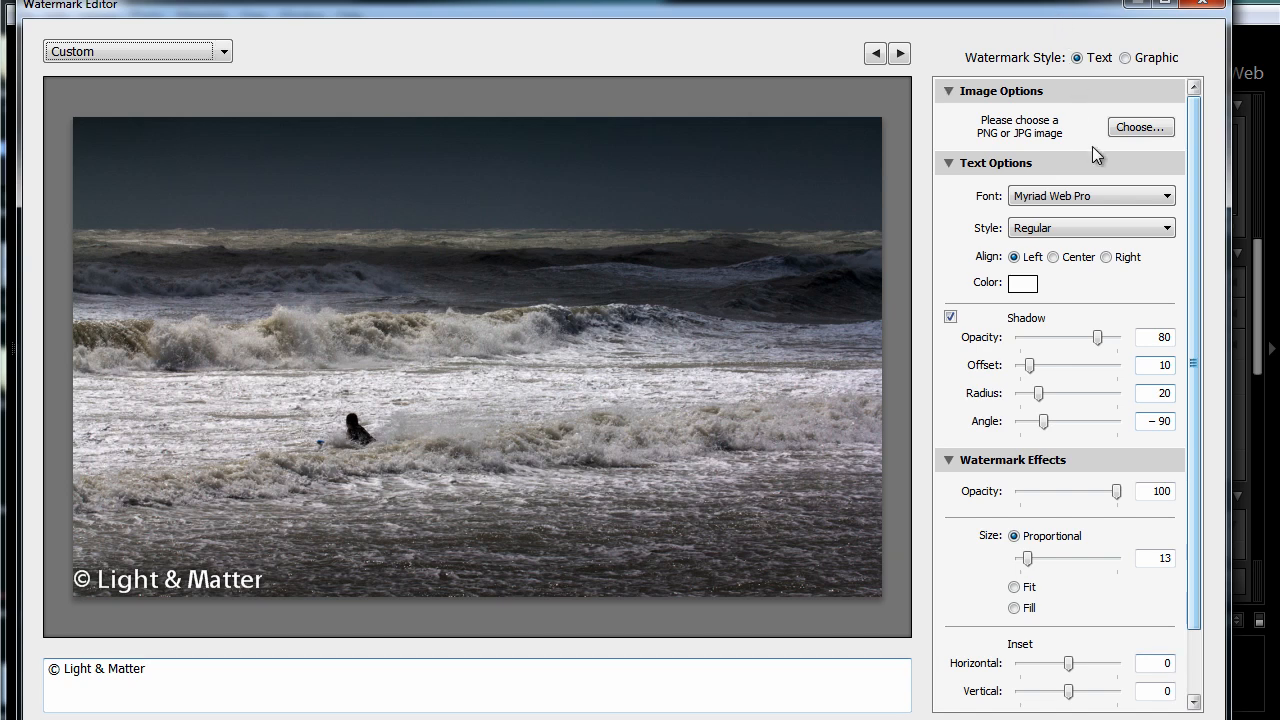
{"action": "mouse_move", "coordinate": [956, 356]}
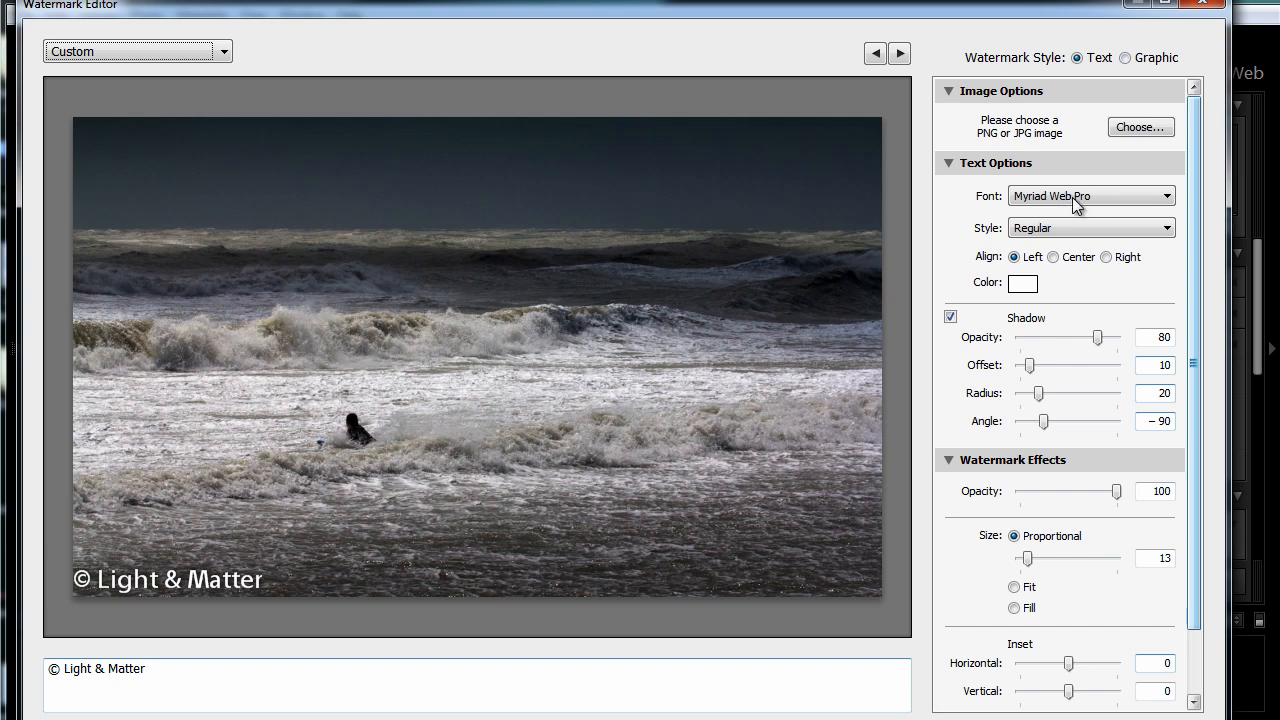
{"action": "left_click", "coordinate": [1090, 196]}
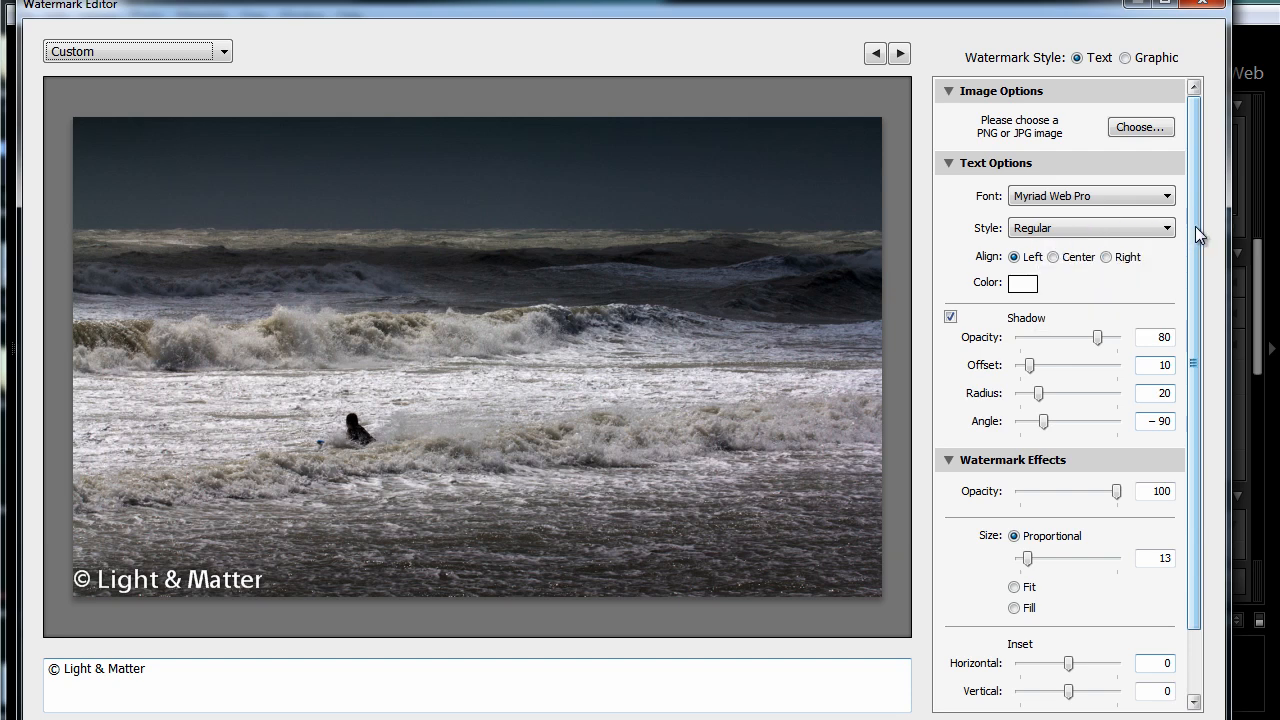
- Set the text watermark opacity to 61 and anchor it to the bottom-right corner
{"action": "scroll", "scroll_direction": "down", "scroll_amount": 3}
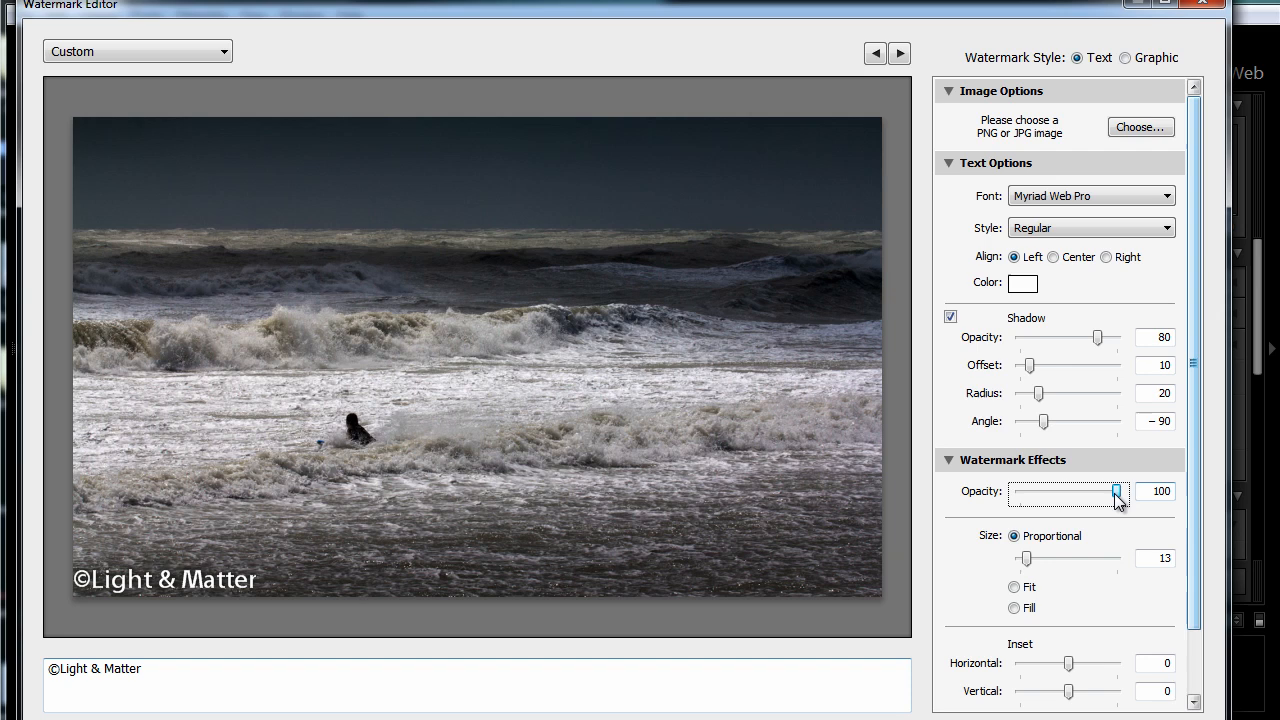
{"action": "left_click_drag", "start_coordinate": [1116, 492], "coordinate": [1076, 492]}
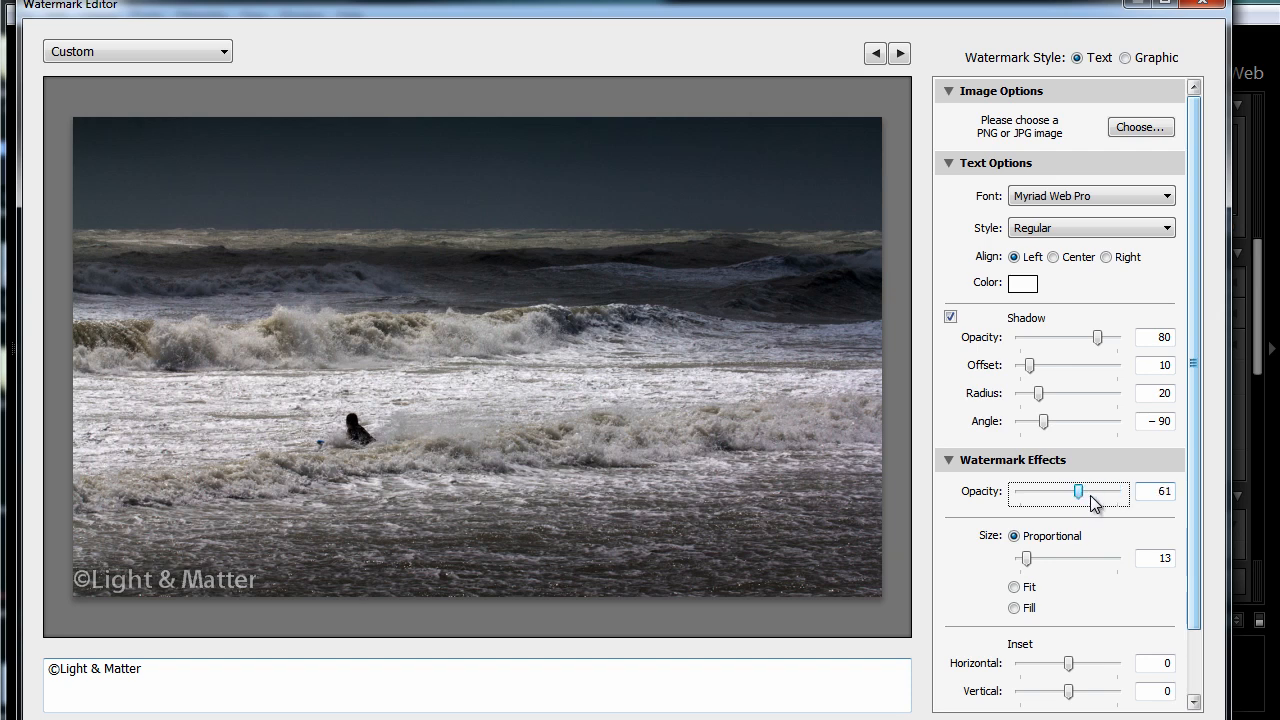
{"action": "scroll", "scroll_direction": "down", "scroll_amount": 3}
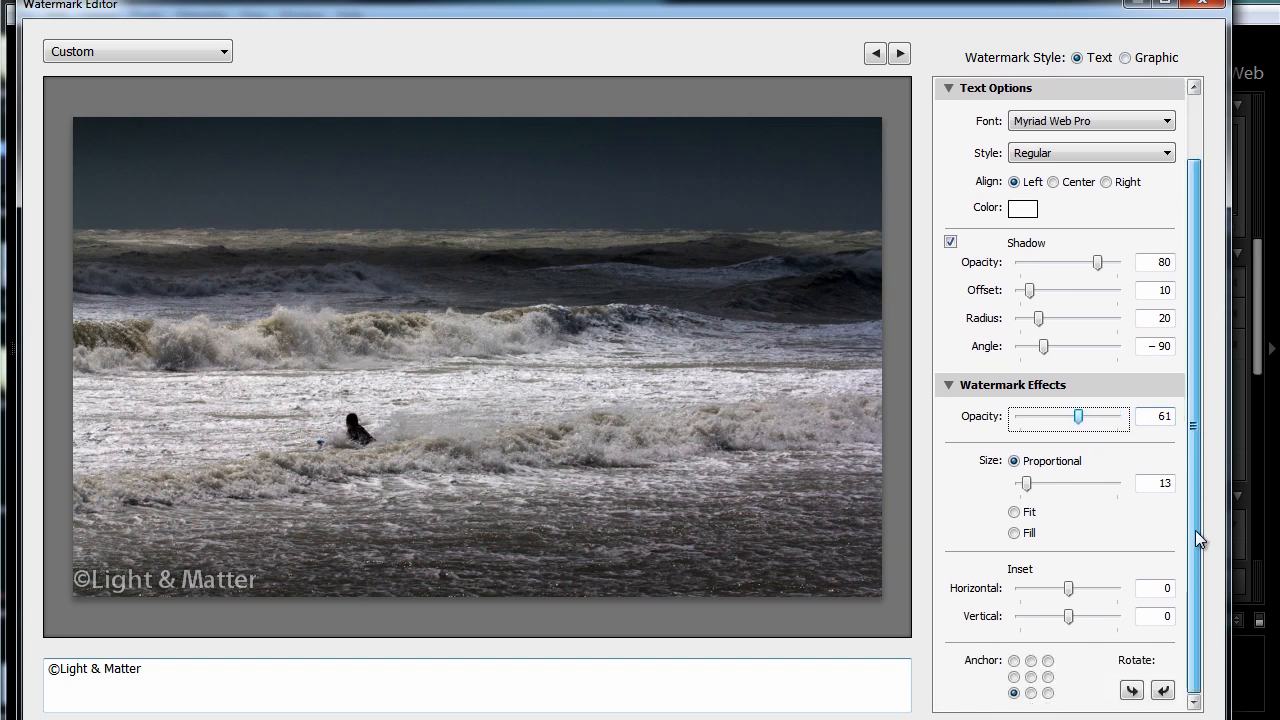
{"action": "left_click", "coordinate": [1020, 664]}
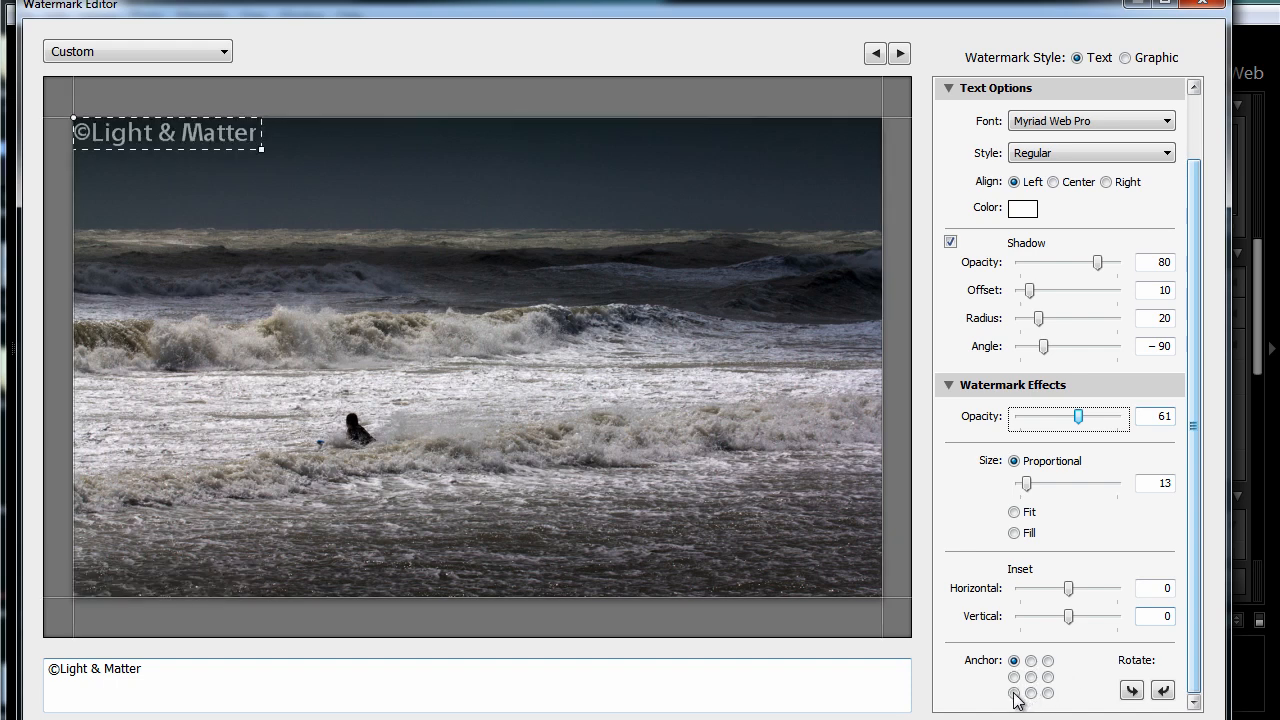
{"action": "left_click", "coordinate": [1048, 684]}
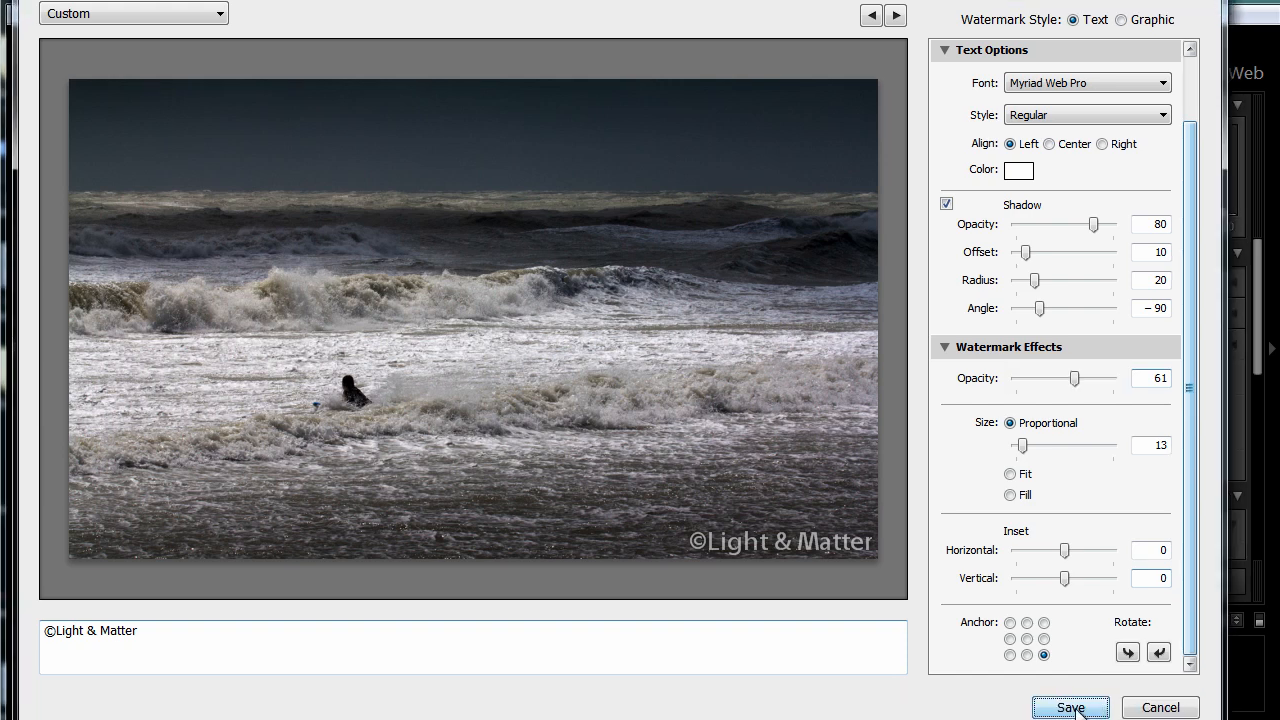
- Save the text watermark as a new preset named TextPre
{"action": "left_click", "coordinate": [1070, 708]}
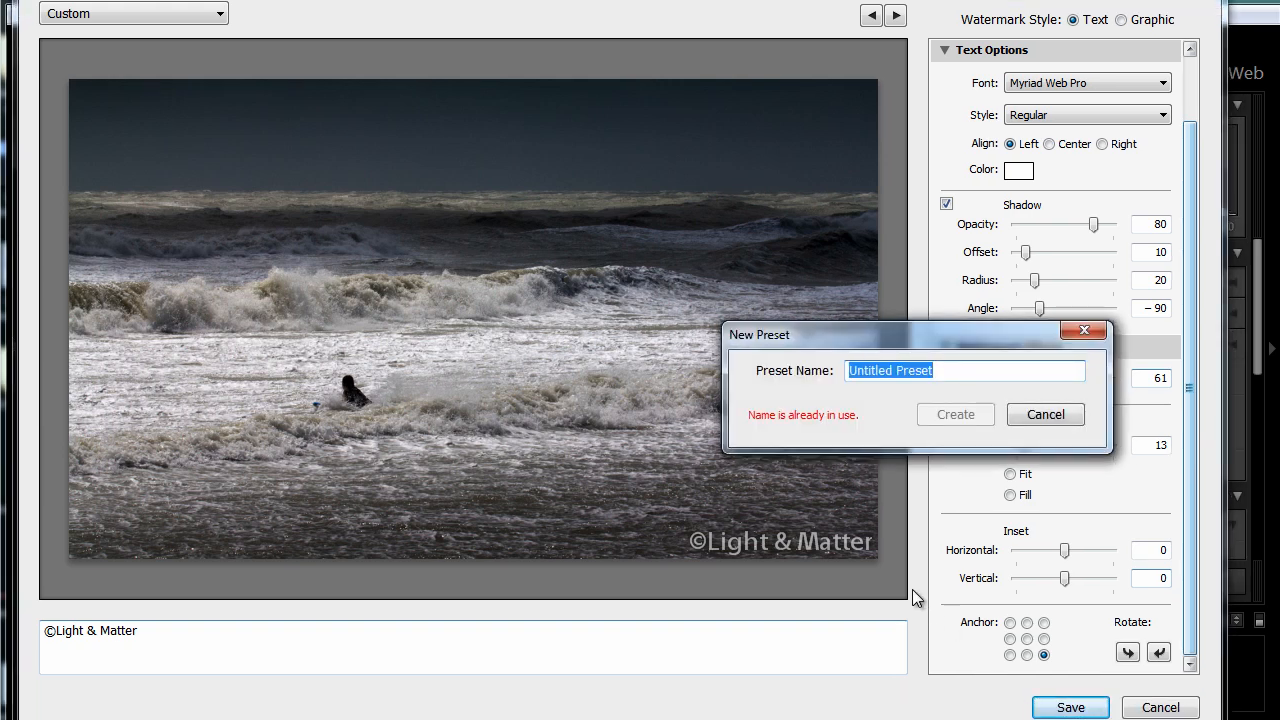
{"action": "key", "text": "Delete"}
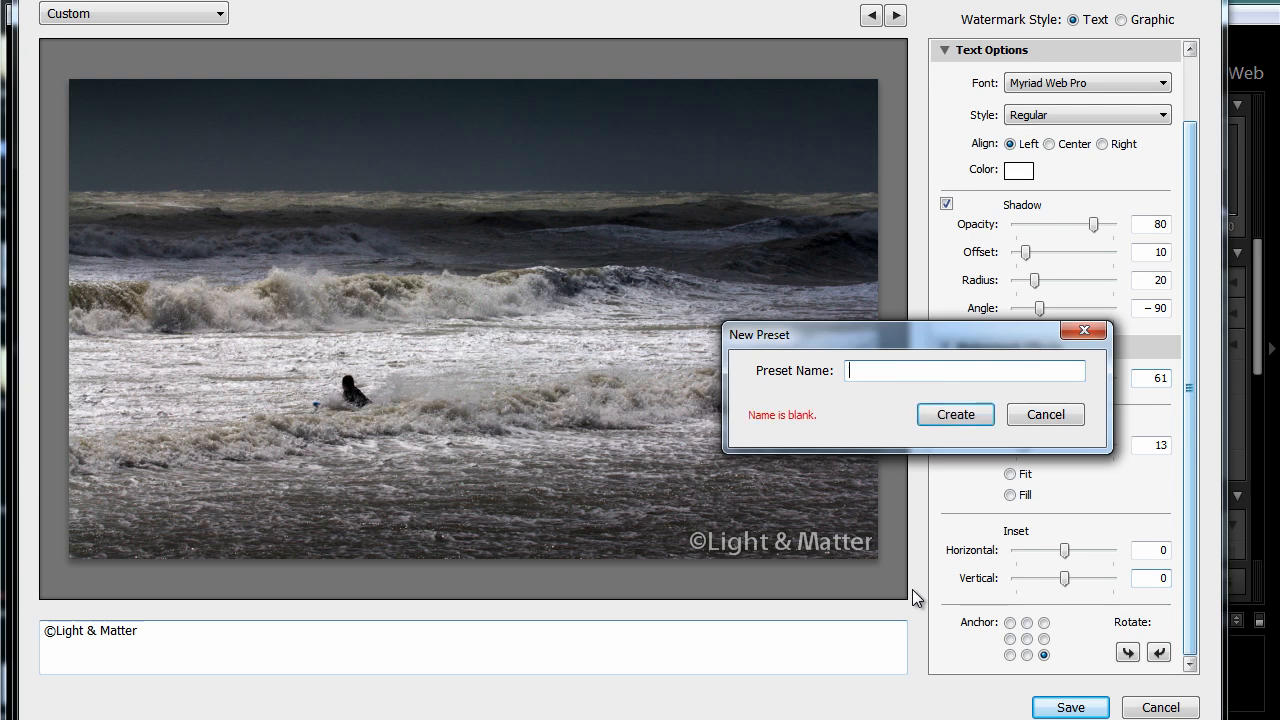
{"action": "type", "text": "TextPre"}
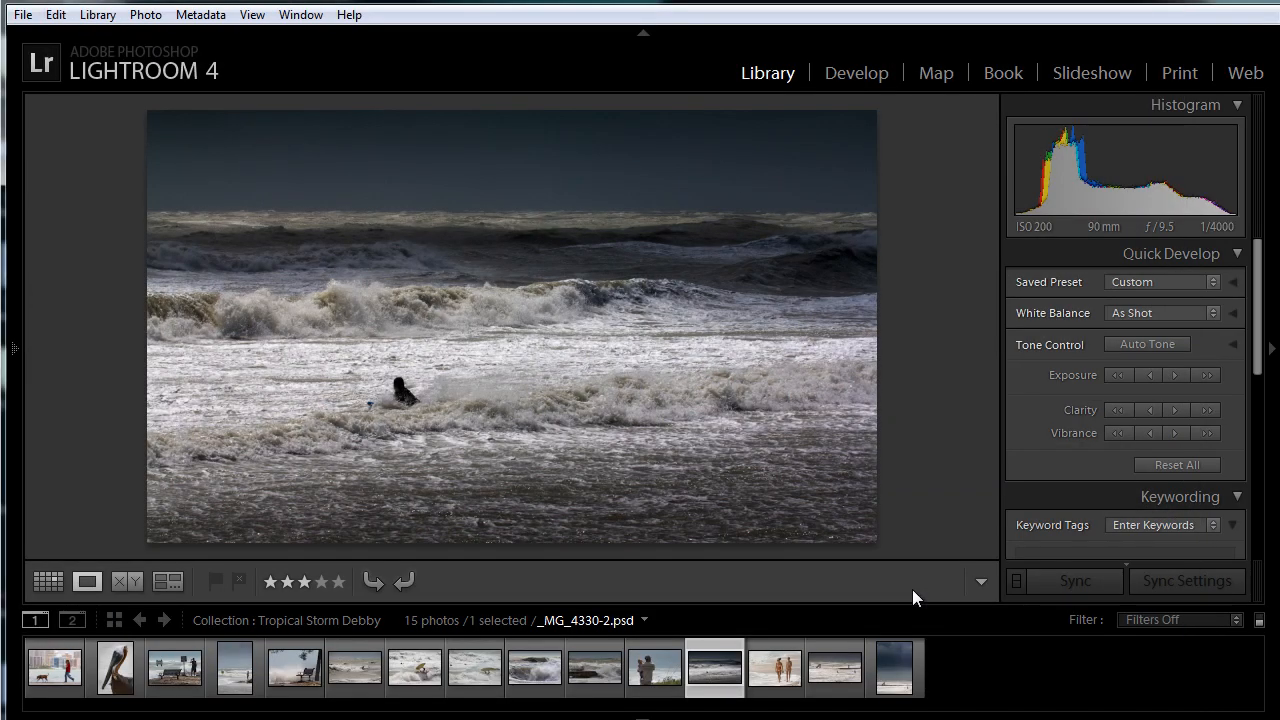
{"action": "mouse_move", "coordinate": [56, 16]}
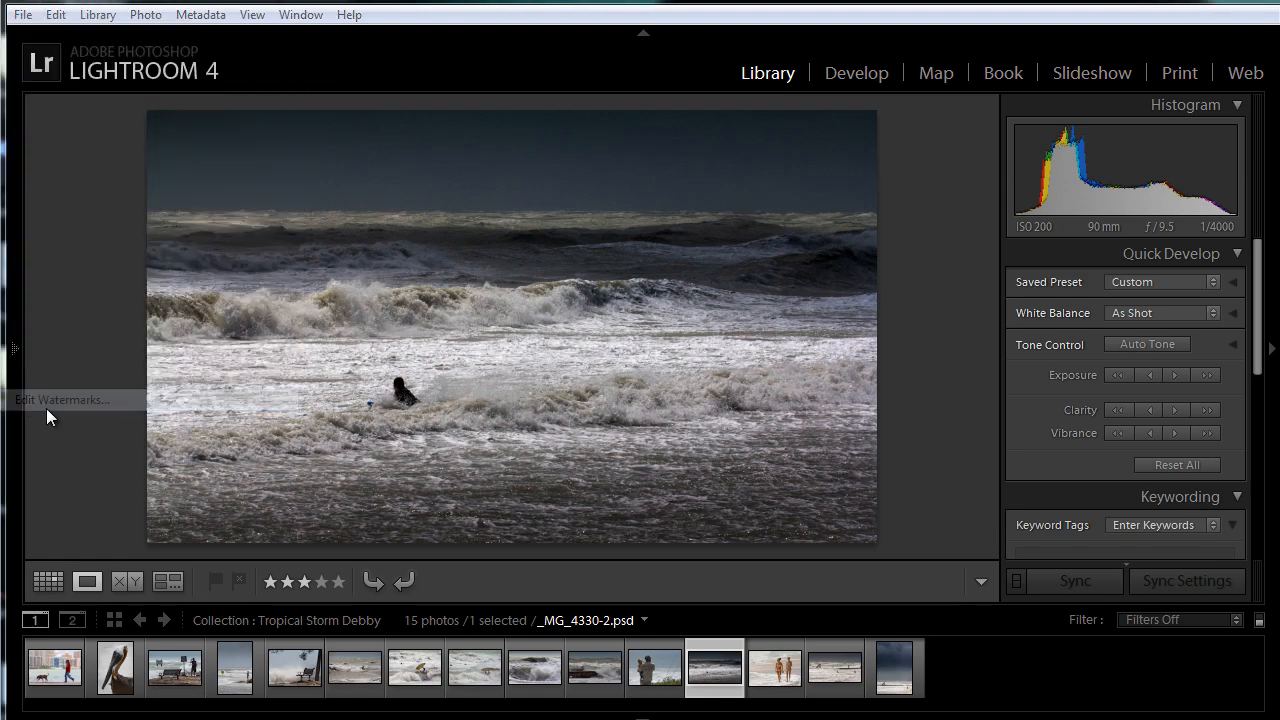
- Reopen the Watermark Editor, switch to Graphic style and choose a logo PNG from LR Logos
{"action": "left_click", "coordinate": [62, 400]}
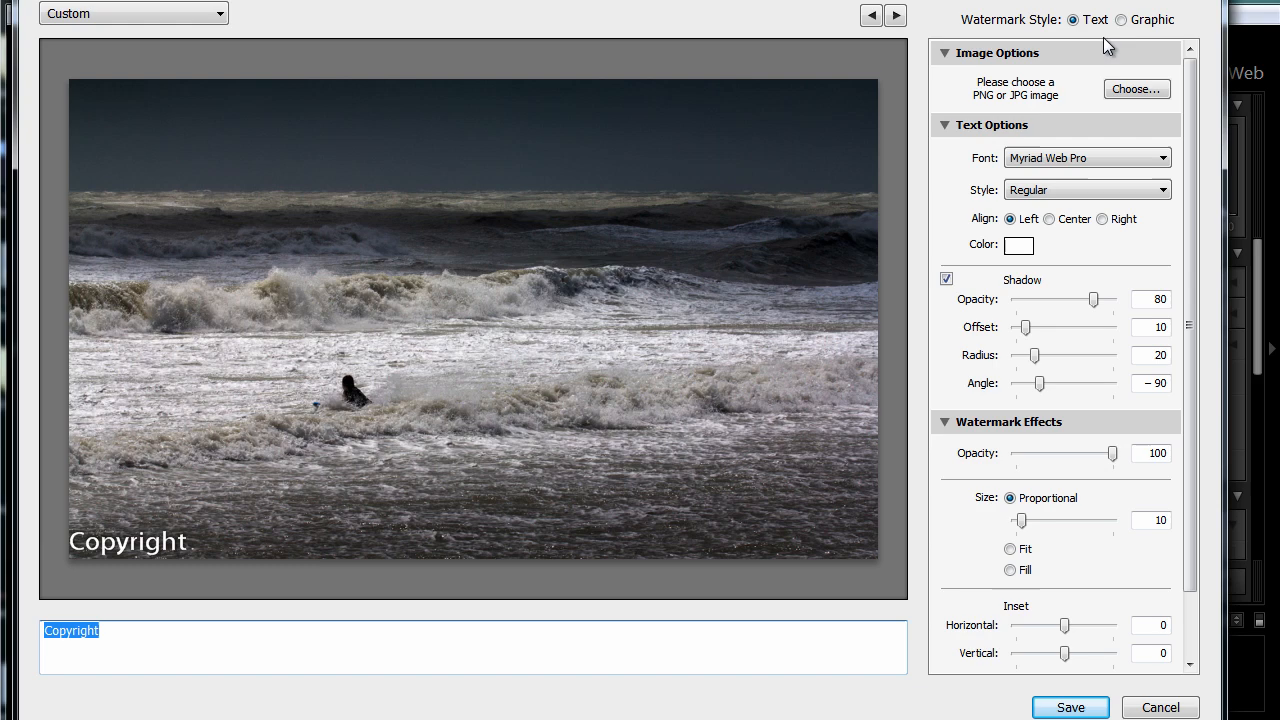
{"action": "left_click", "coordinate": [1130, 20]}
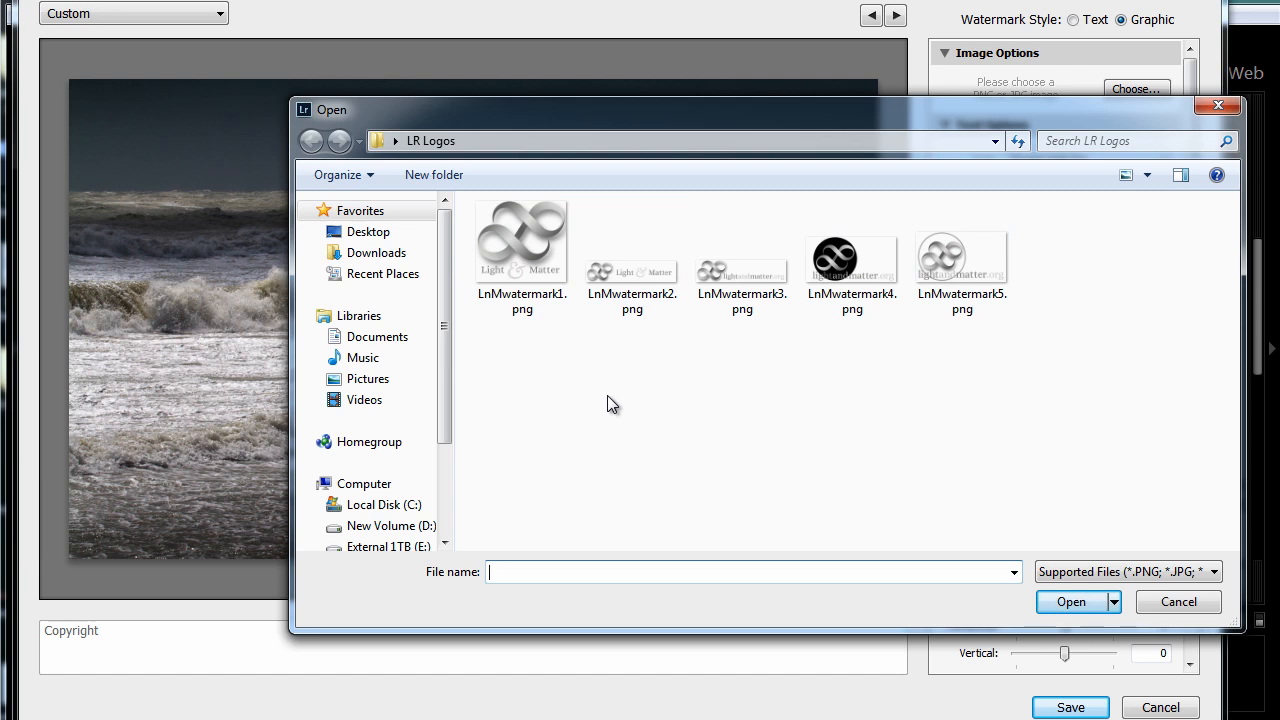
{"action": "mouse_move", "coordinate": [652, 374]}
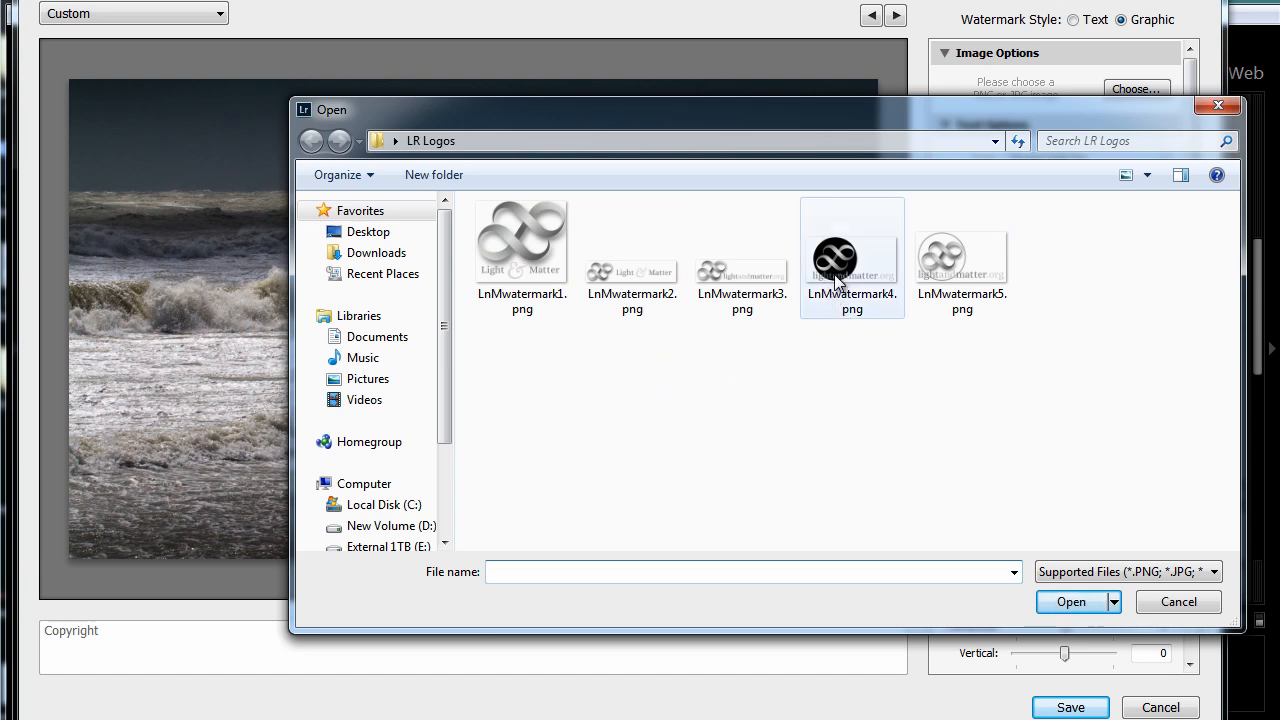
{"action": "left_click", "coordinate": [632, 250]}
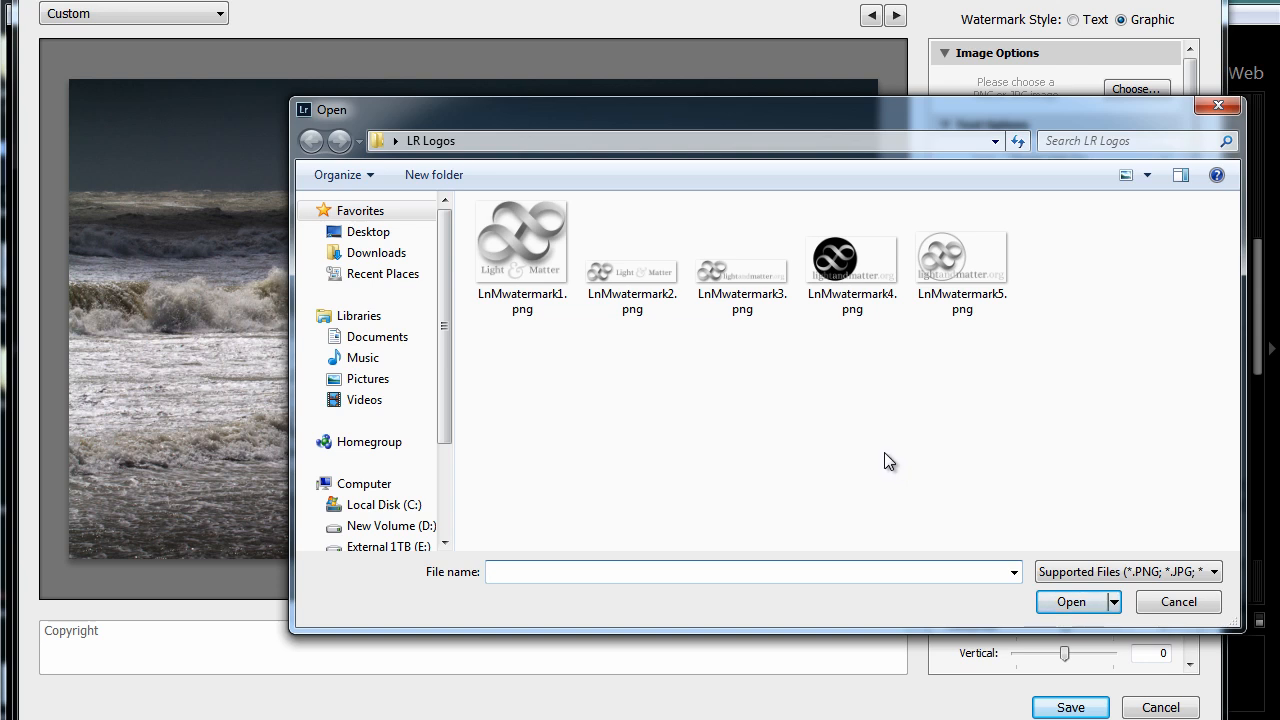
{"action": "mouse_move", "coordinate": [554, 324]}
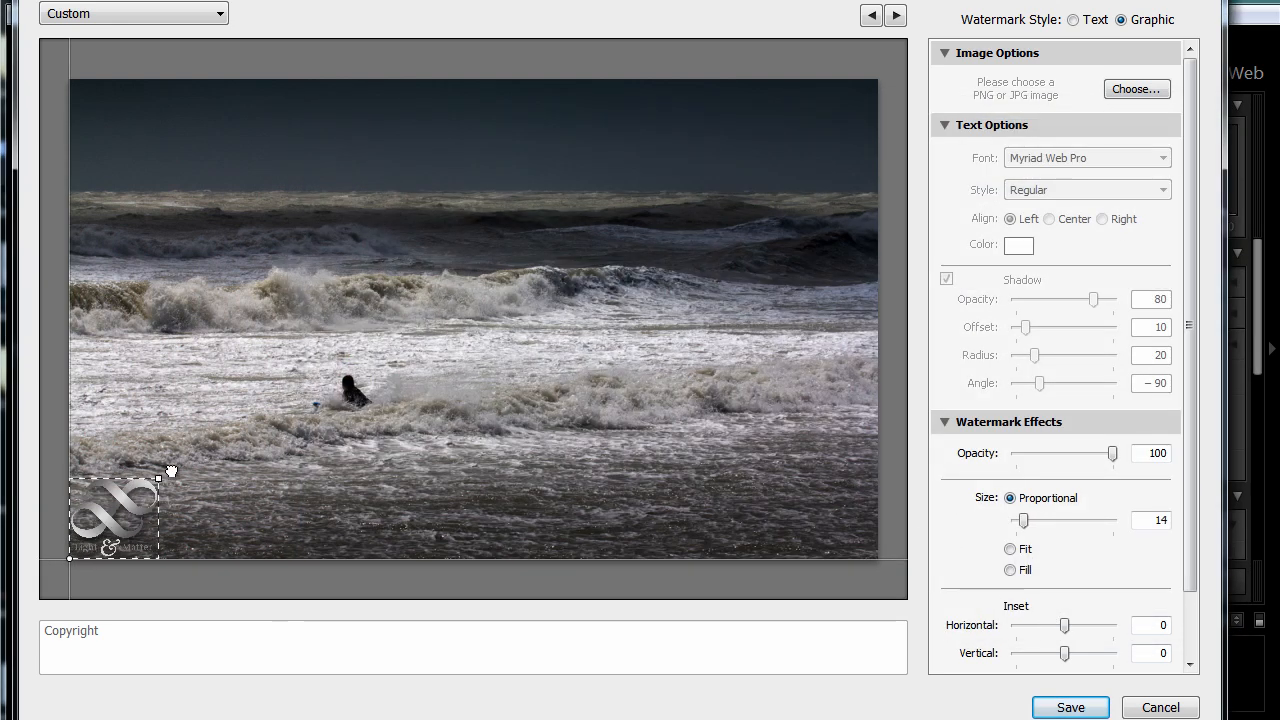
- Set the logo watermark to size 25, 78% opacity, anchored bottom-left
{"action": "left_click_drag", "start_coordinate": [1024, 520], "coordinate": [1032, 520]}
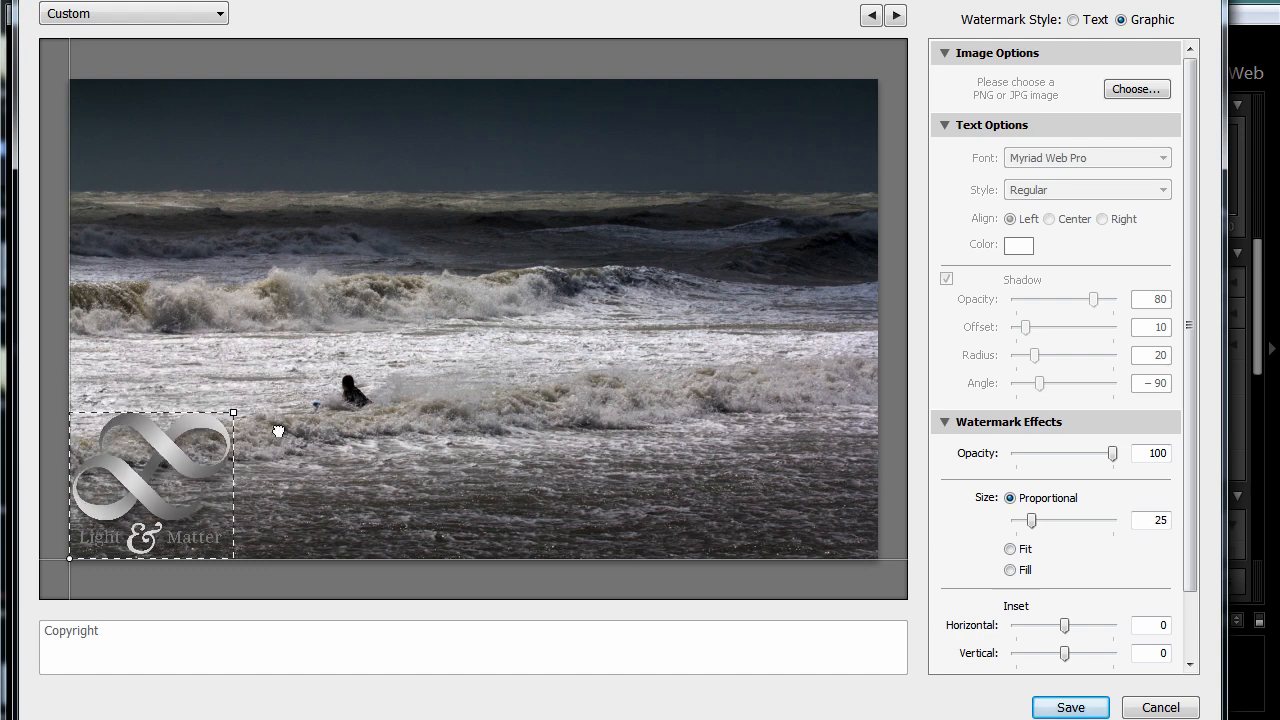
{"action": "scroll", "scroll_direction": "down", "scroll_amount": 3}
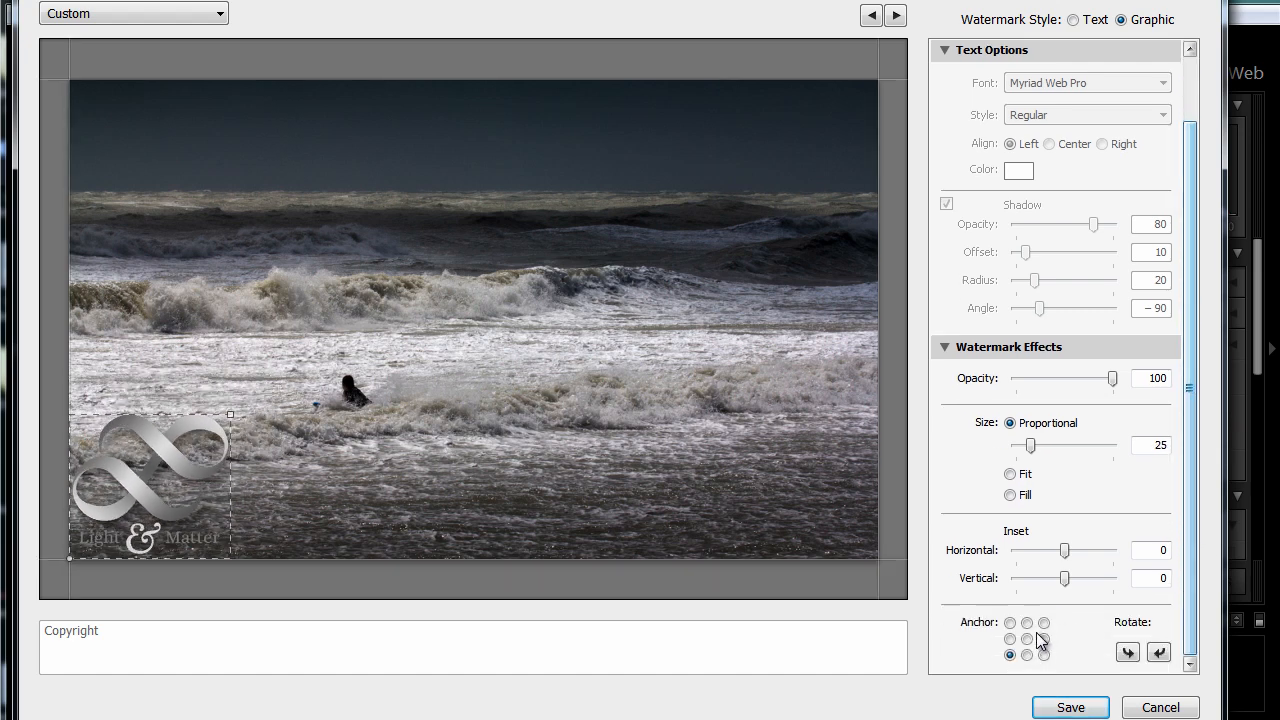
{"action": "left_click", "coordinate": [1006, 620]}
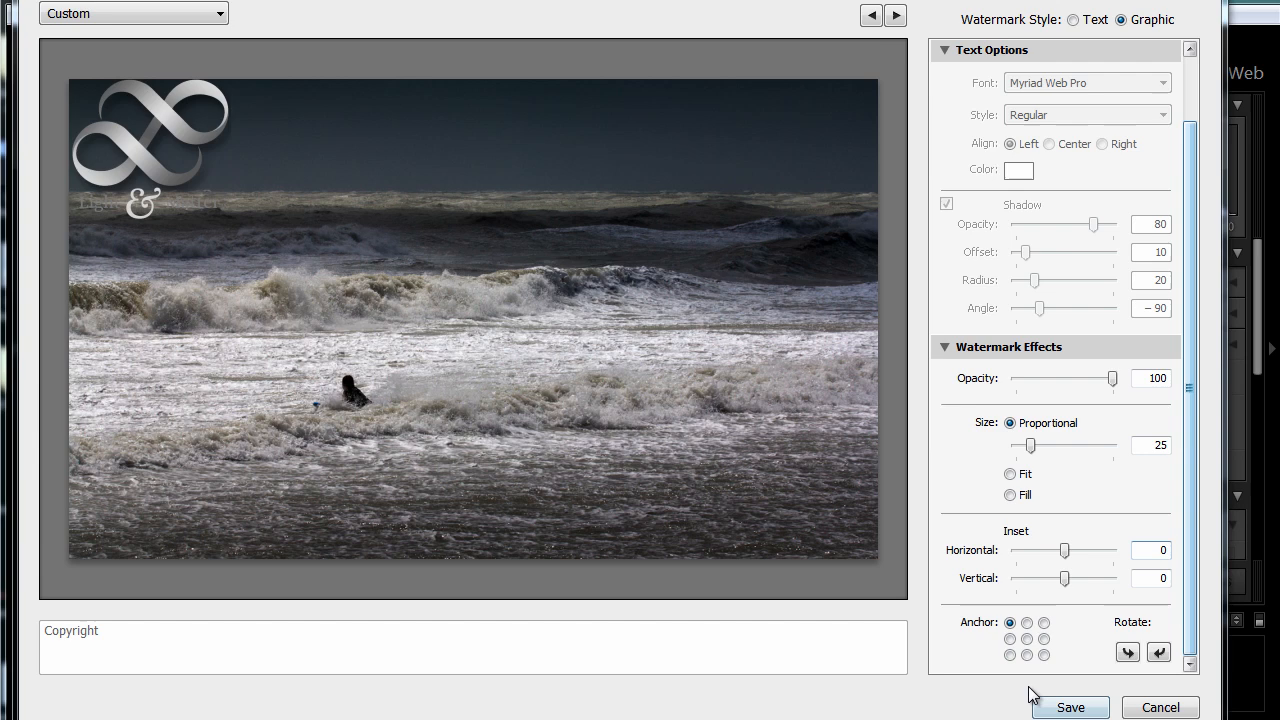
{"action": "left_click", "coordinate": [1042, 656]}
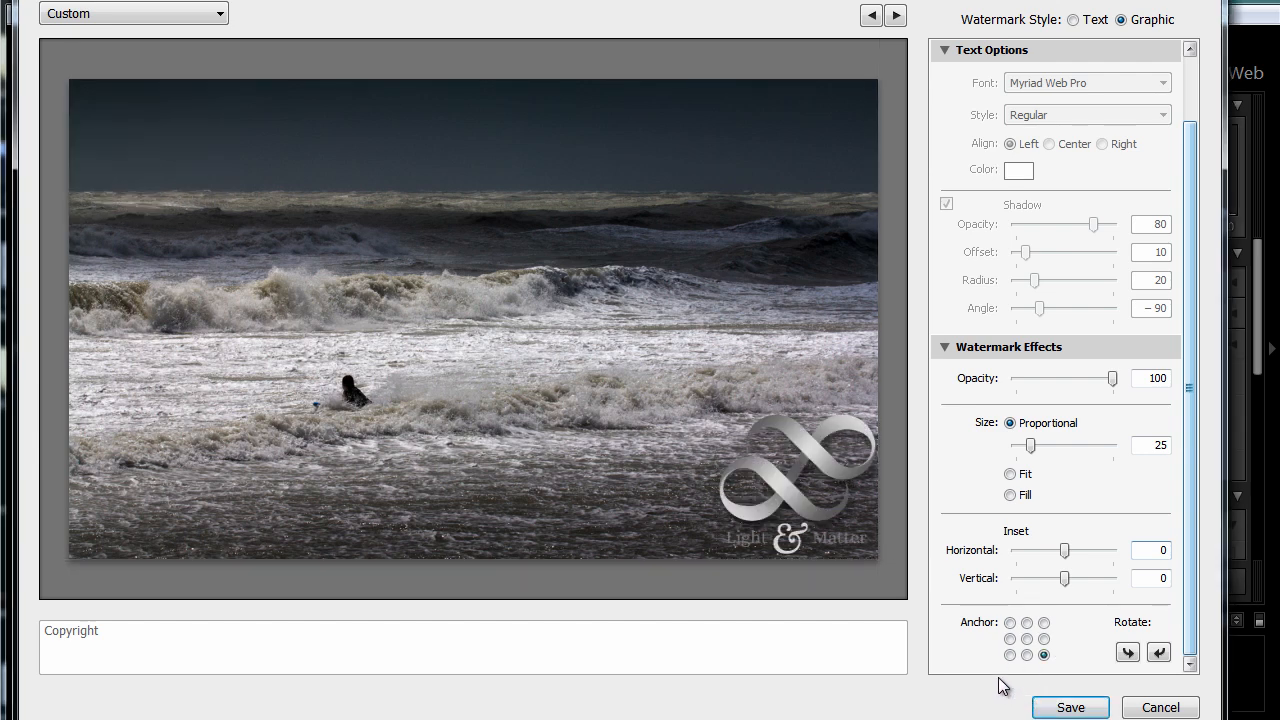
{"action": "left_click", "coordinate": [1028, 652]}
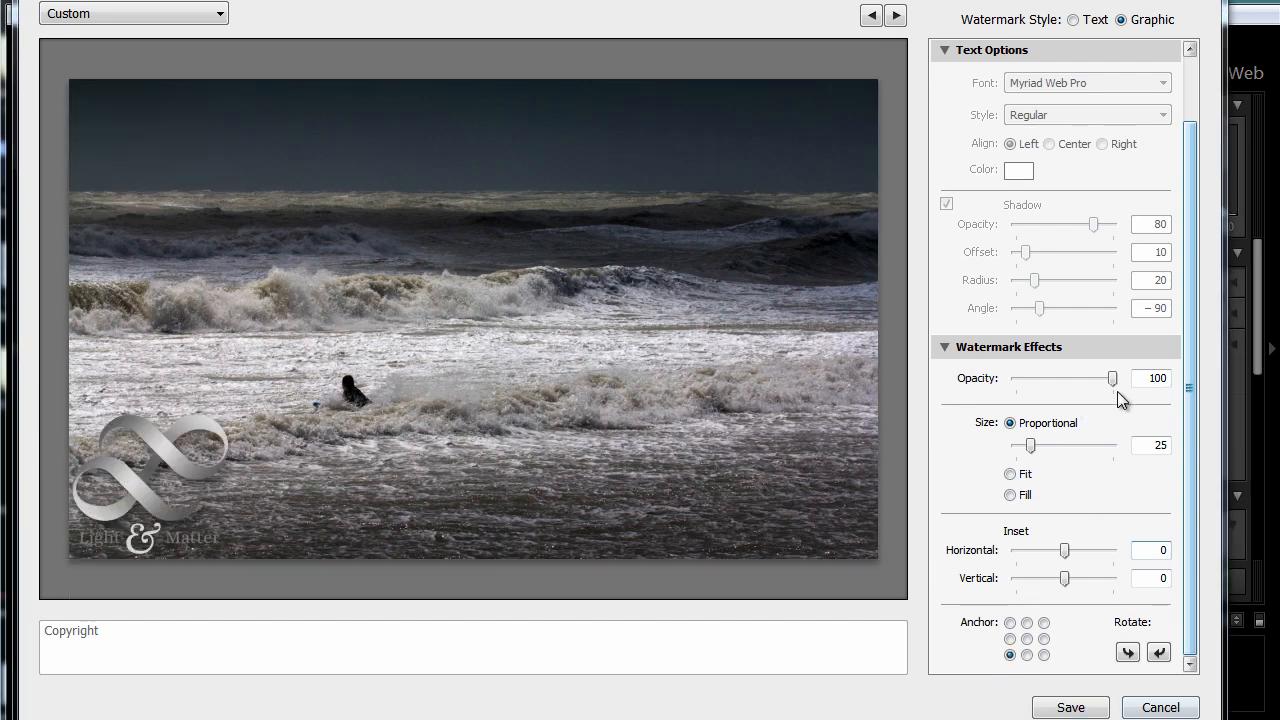
{"action": "left_click_drag", "start_coordinate": [1112, 378], "coordinate": [1092, 378]}
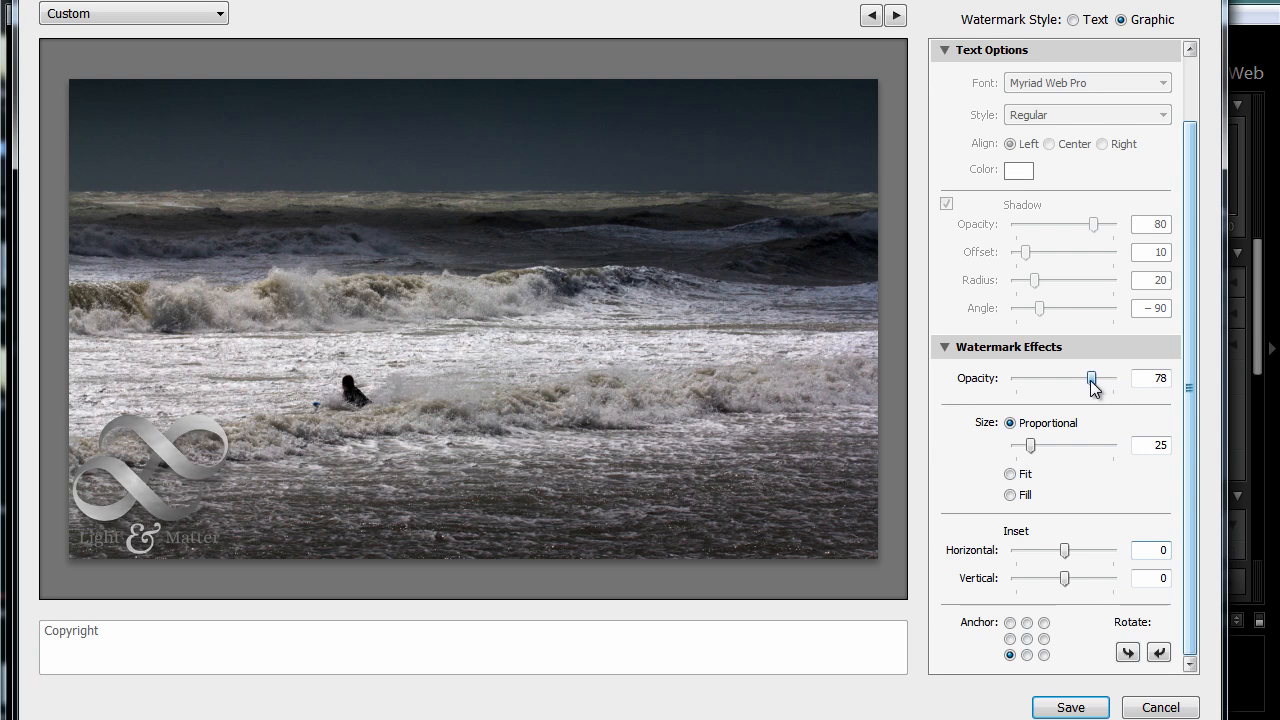
- Inset the logo by 1 from the edge and begin saving the settings as a new preset
{"action": "left_click", "coordinate": [150, 480]}
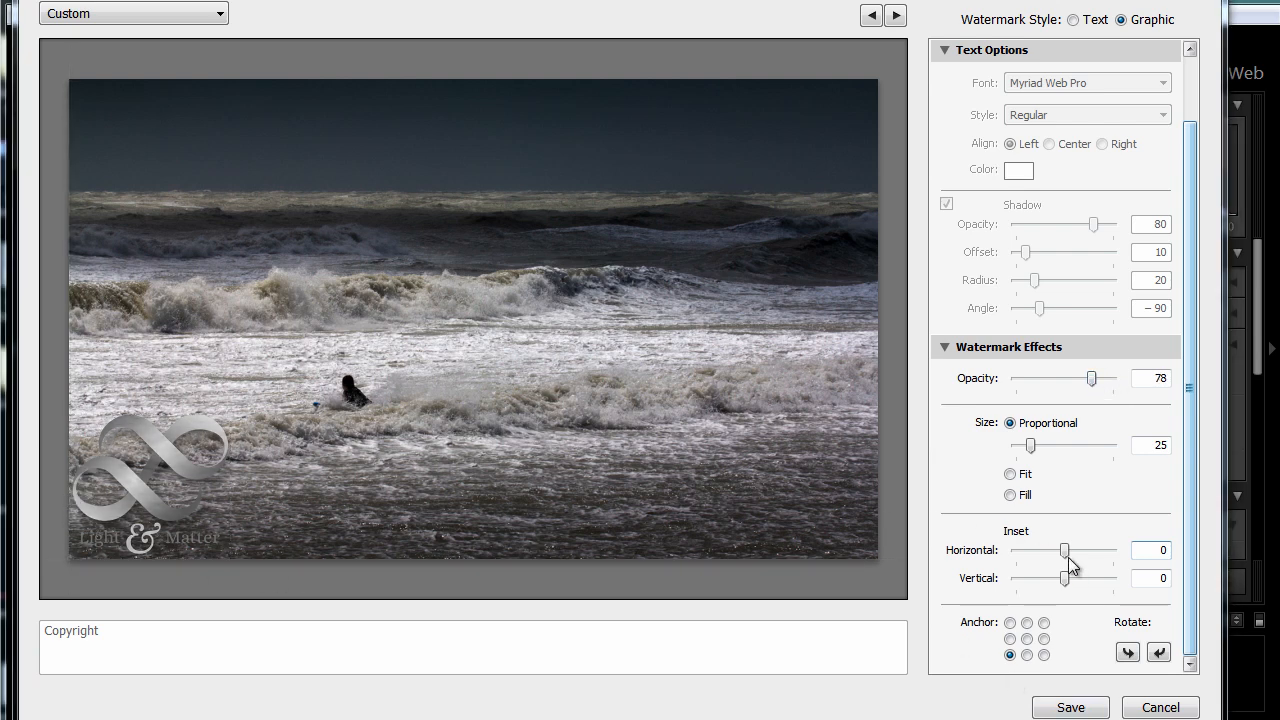
{"action": "left_click_drag", "start_coordinate": [1064, 550], "coordinate": [1072, 550]}
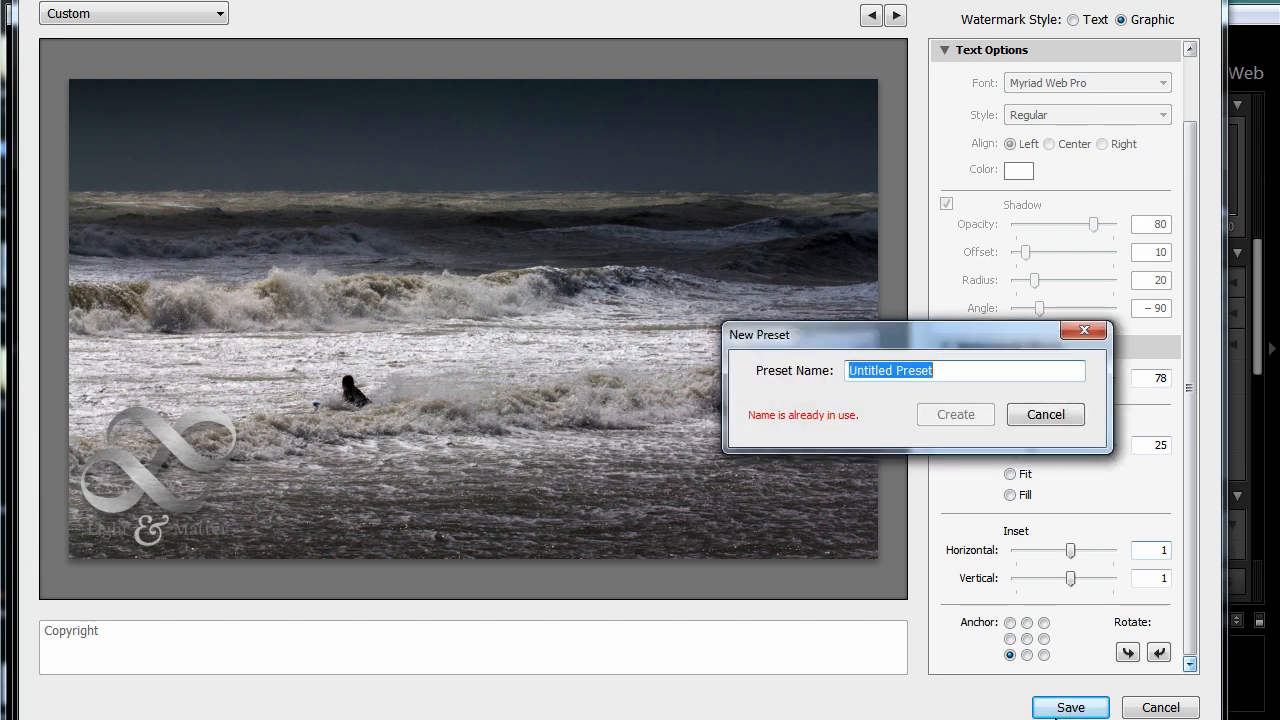
- Name the logo watermark preset AnotherPreset and save it
{"action": "type", "text": "AnotherPr"}
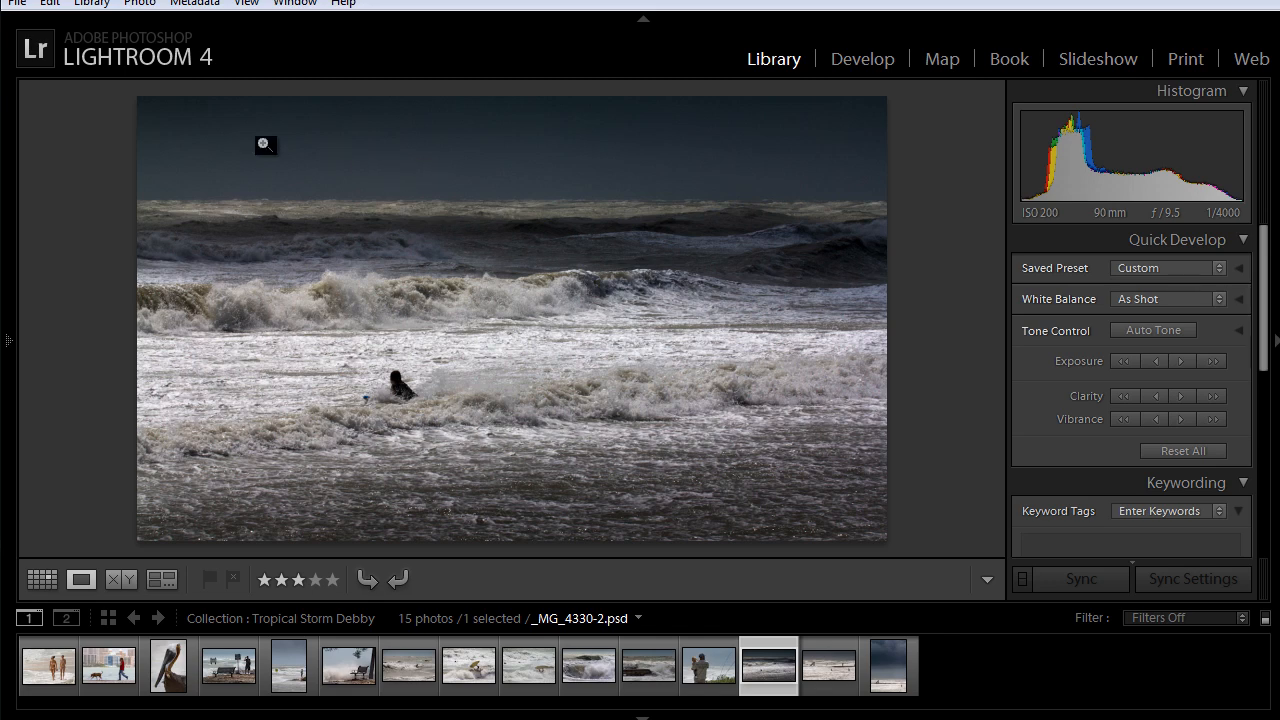
- Export the surf photo to the hard drive with the LM-top-left watermark applied
{"action": "left_click", "coordinate": [16, 4]}
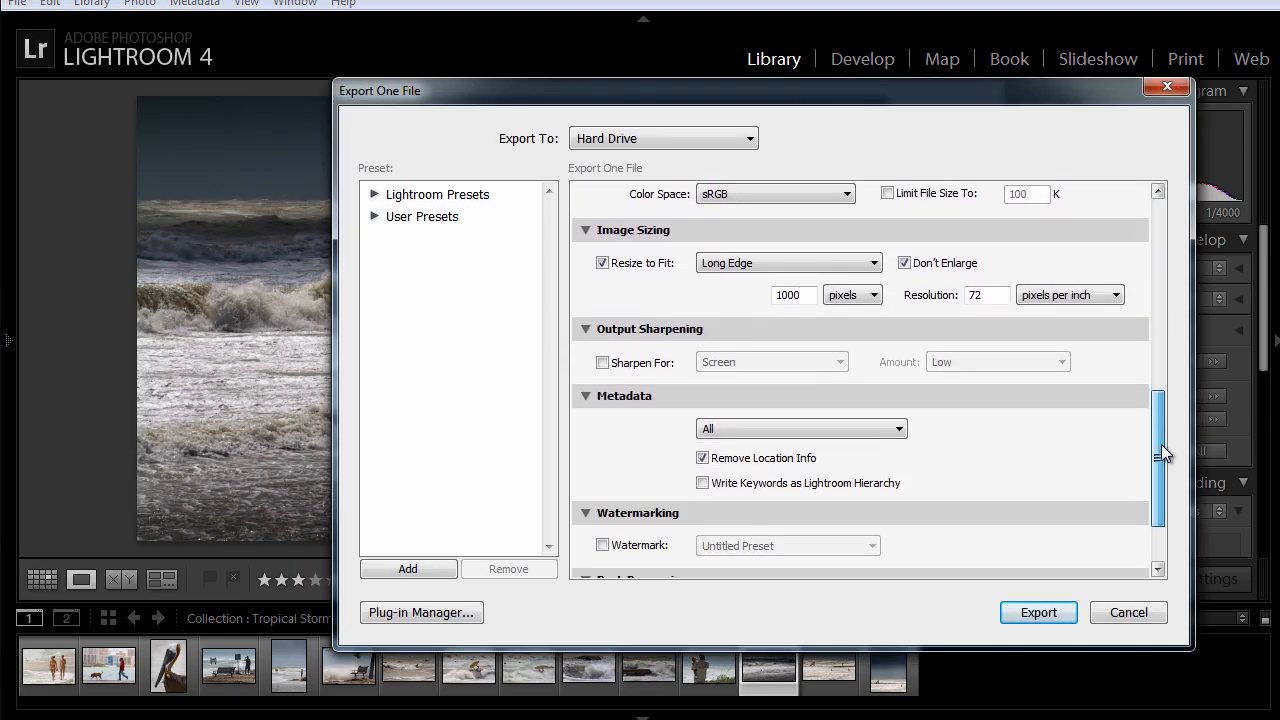
{"action": "scroll", "scroll_direction": "down", "scroll_amount": 3}
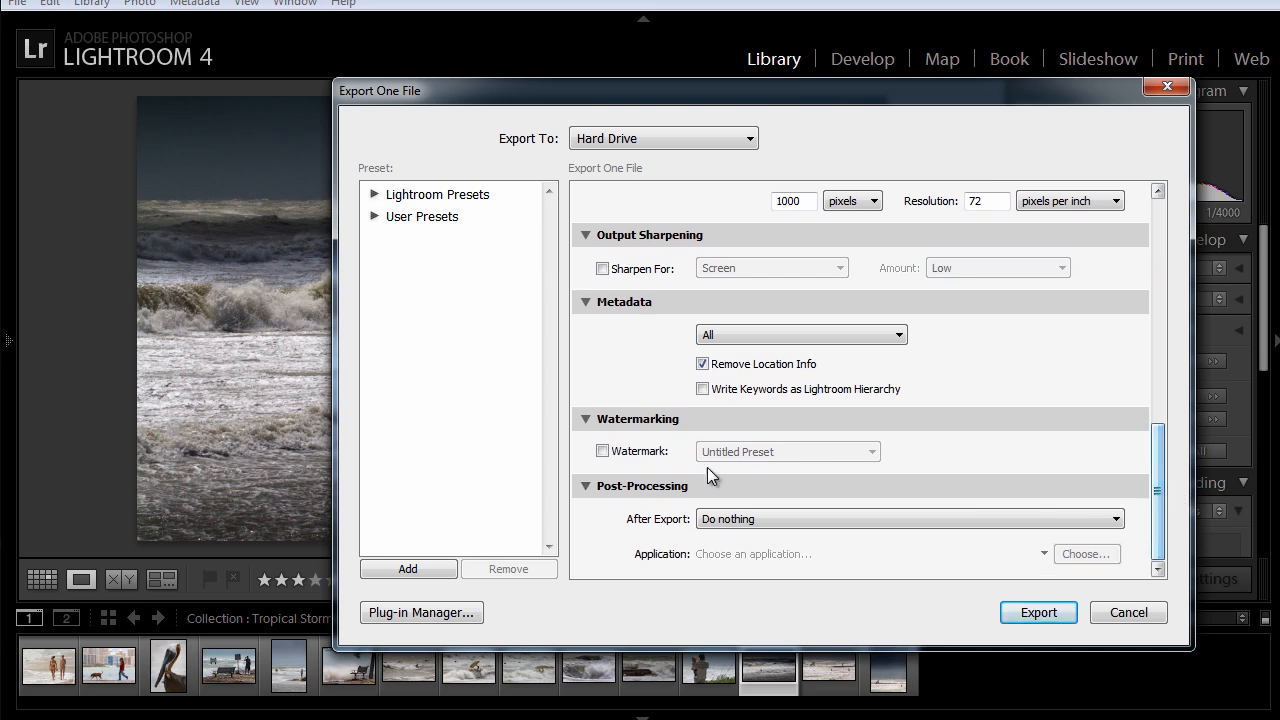
{"action": "left_click", "coordinate": [602, 452]}
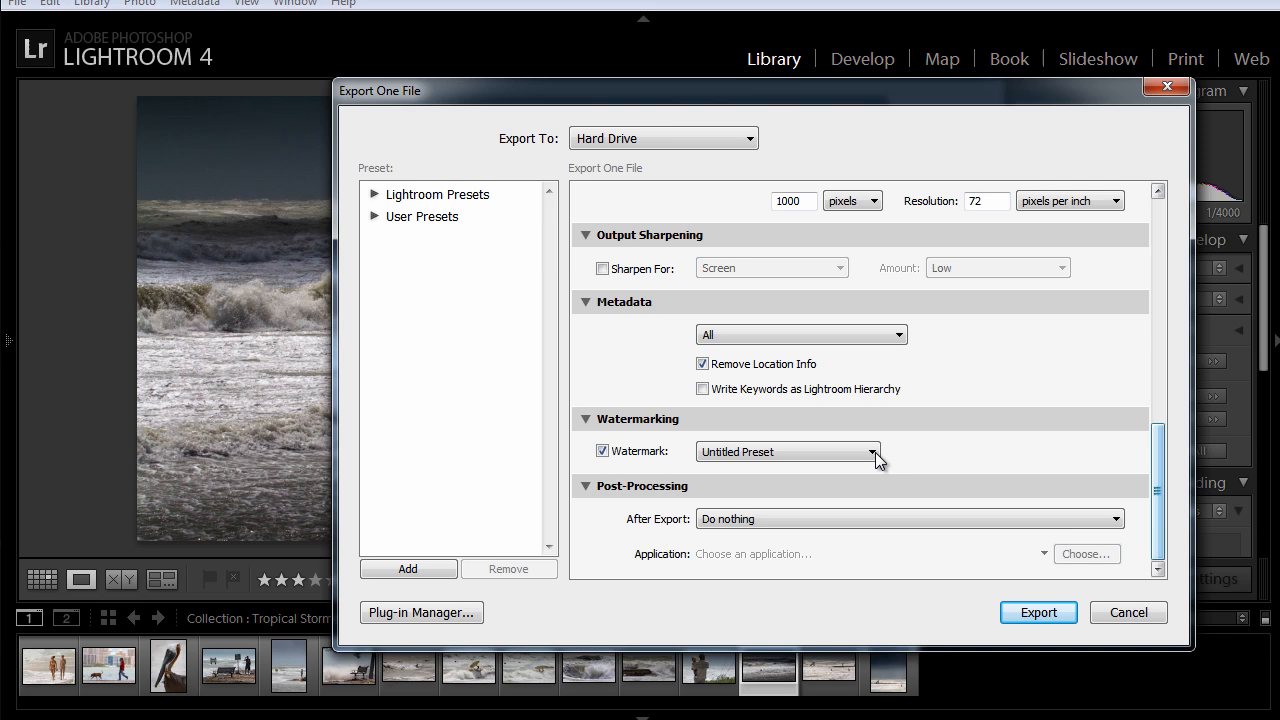
{"action": "left_click", "coordinate": [872, 452]}
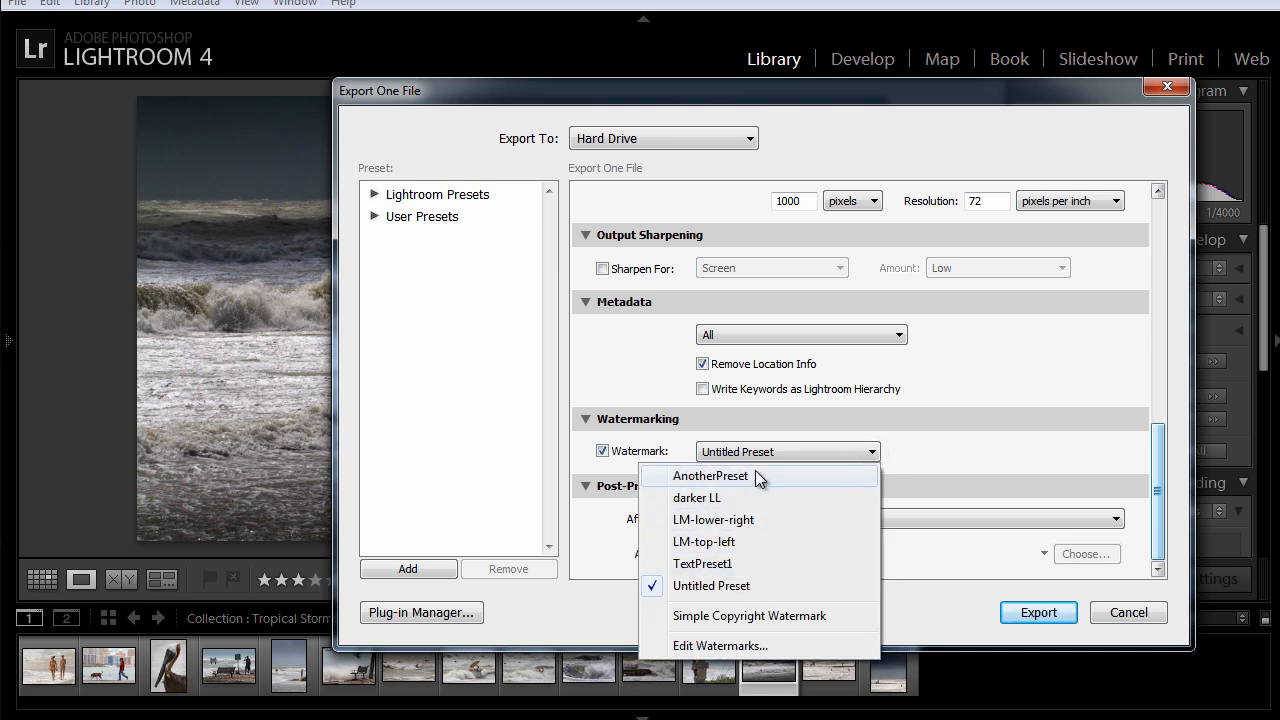
{"action": "mouse_move", "coordinate": [756, 548]}
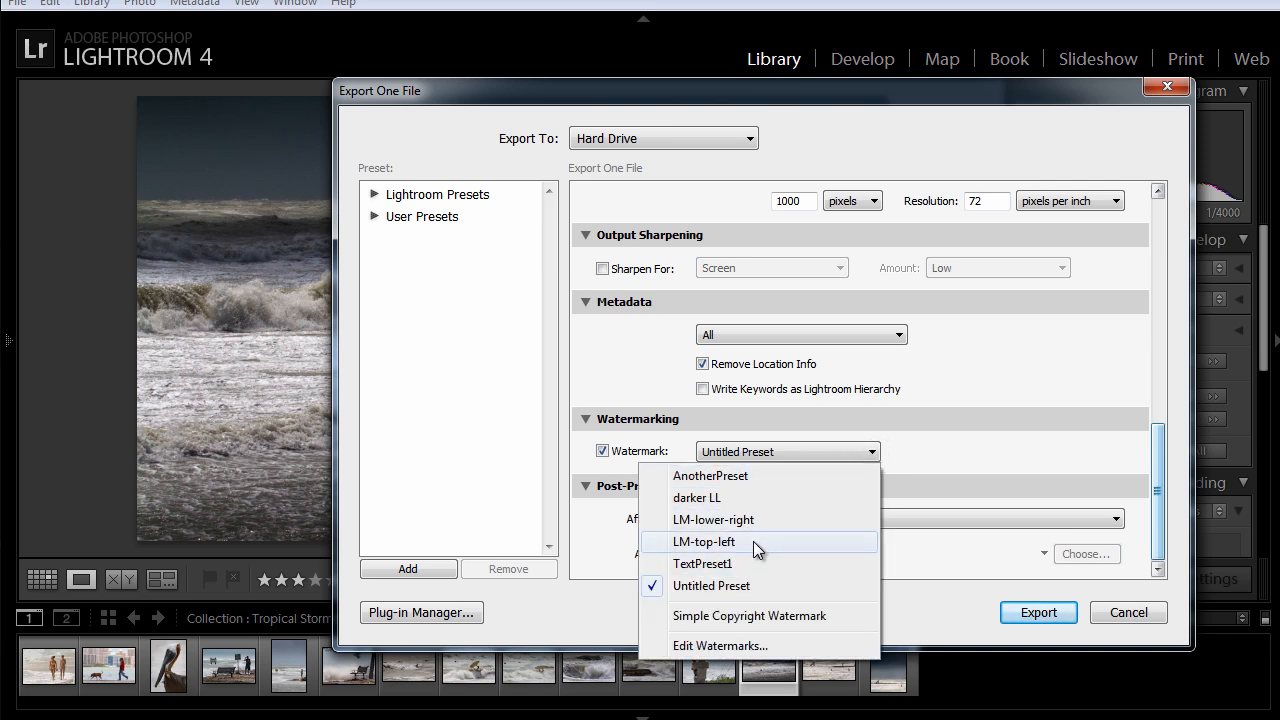
{"action": "left_click", "coordinate": [704, 540]}
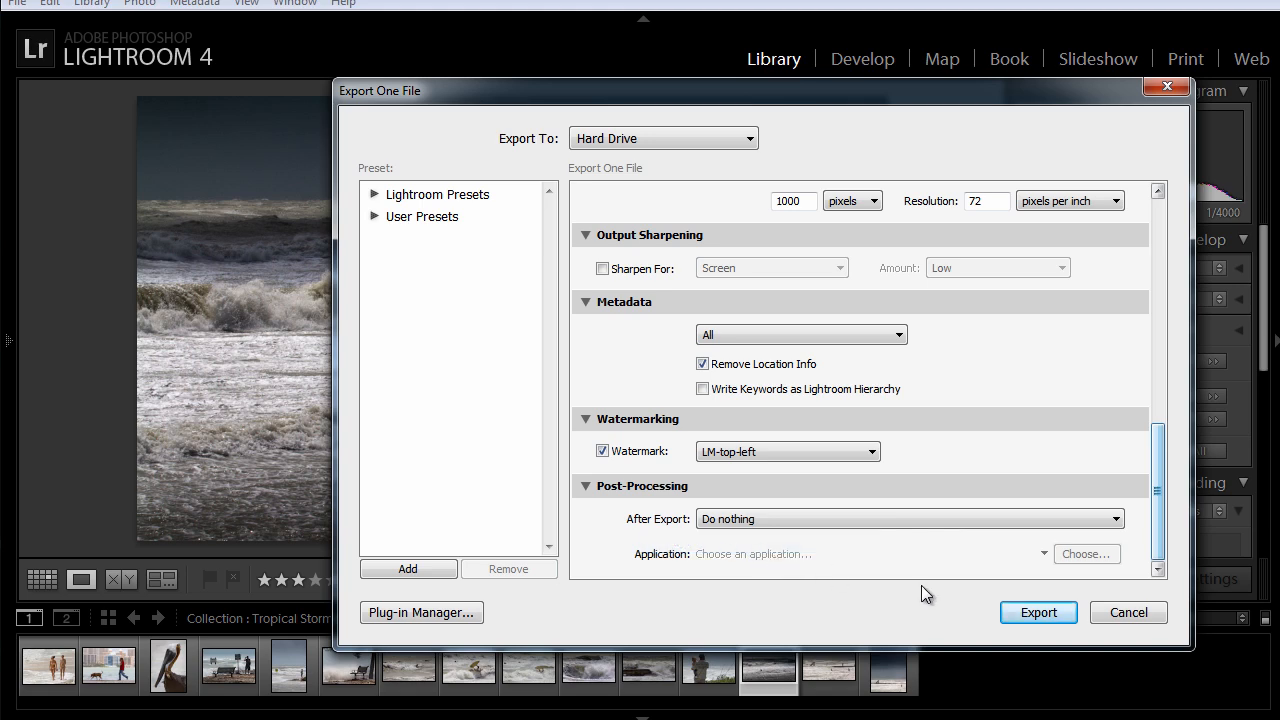
{"action": "left_click", "coordinate": [1040, 612]}
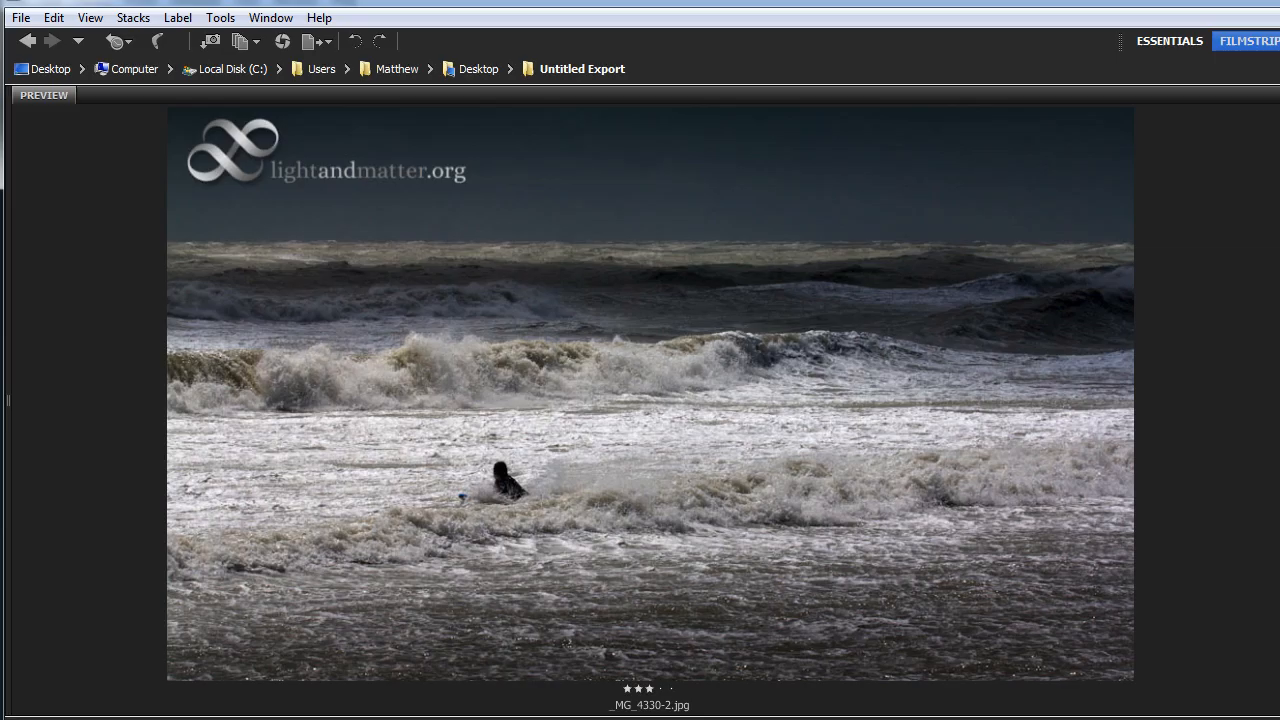
{"action": "mouse_move", "coordinate": [330, 196]}
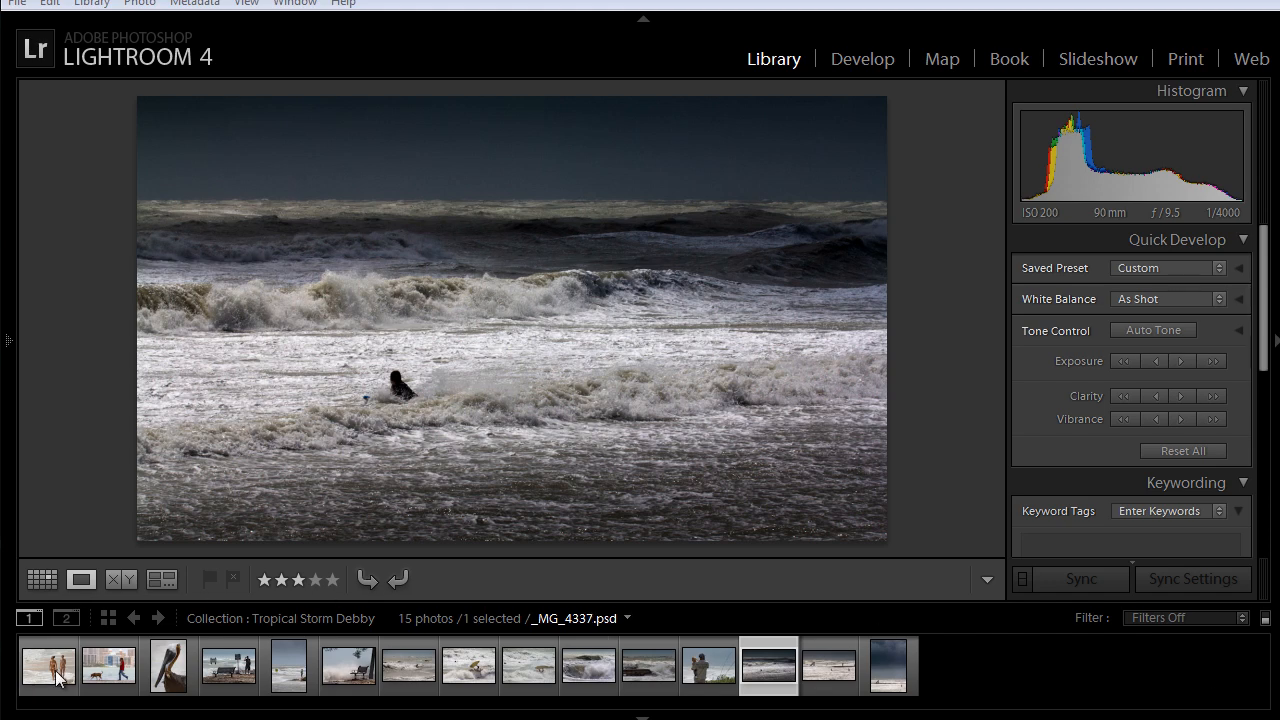
- Select the beach photo, switch to the Web module and turn on gallery watermarking
{"action": "left_click", "coordinate": [48, 666]}
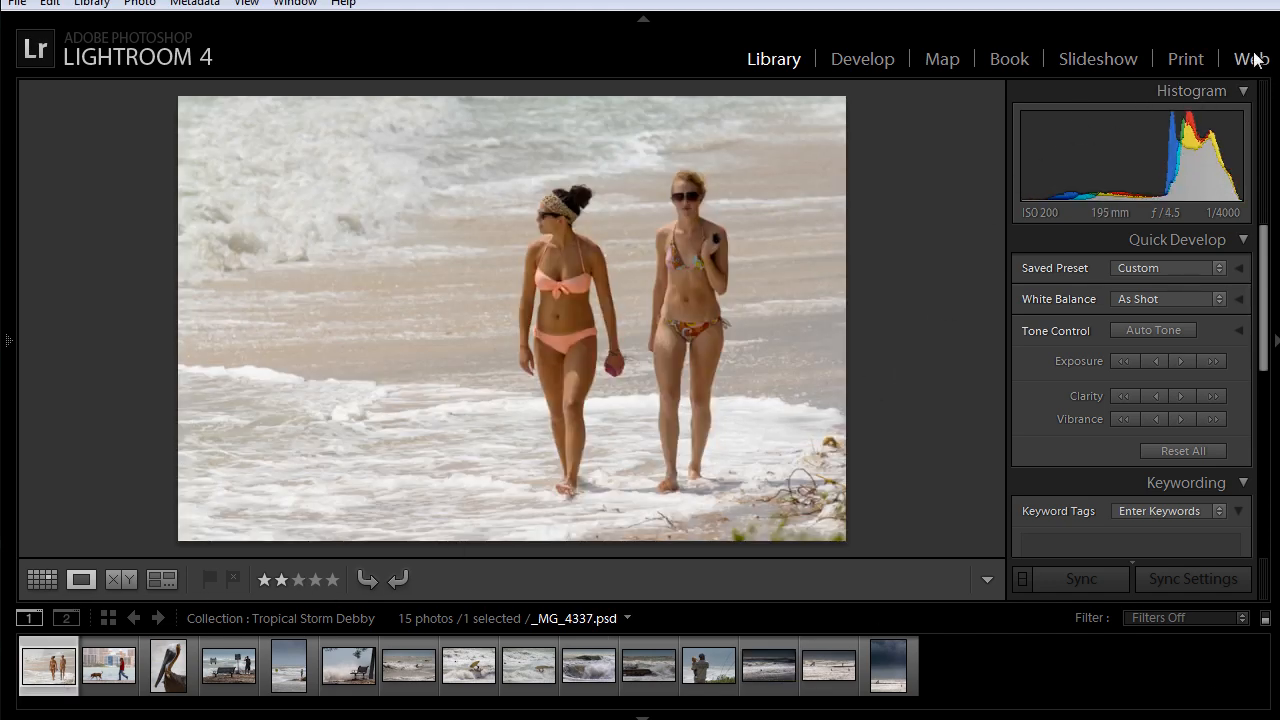
{"action": "left_click", "coordinate": [1252, 58]}
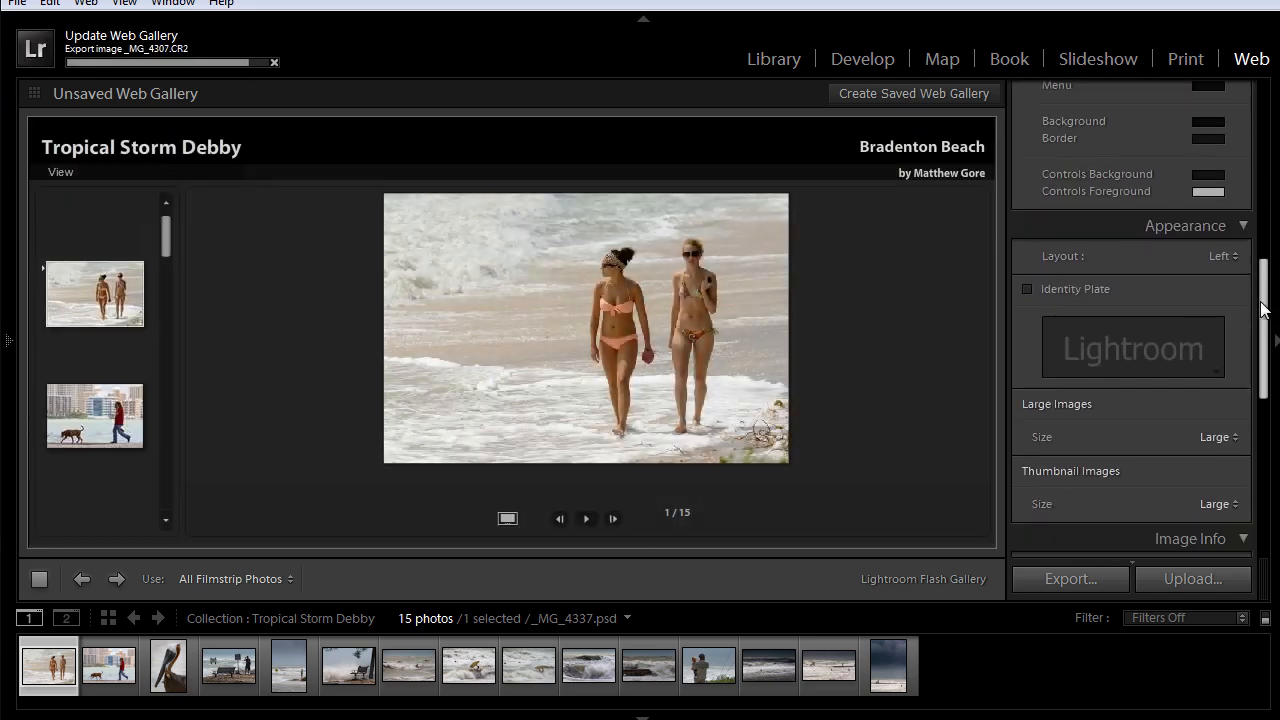
{"action": "scroll", "scroll_direction": "down", "scroll_amount": 3}
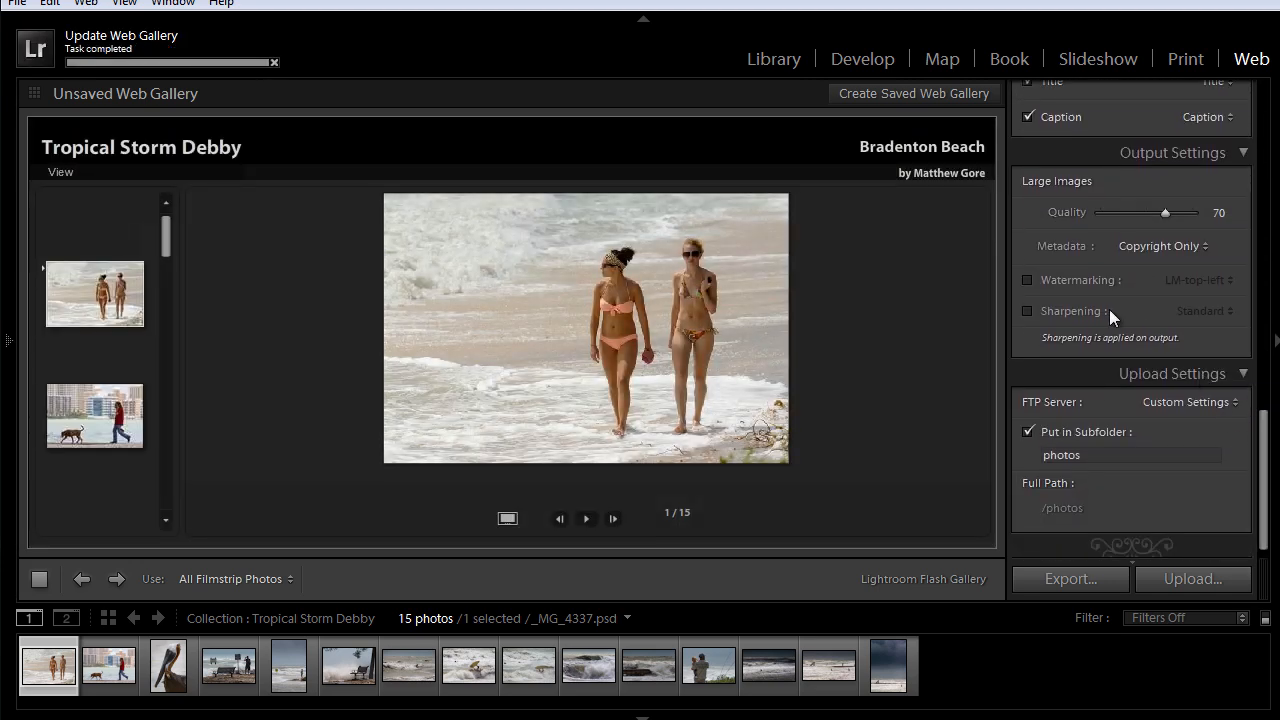
{"action": "left_click", "coordinate": [1028, 280]}
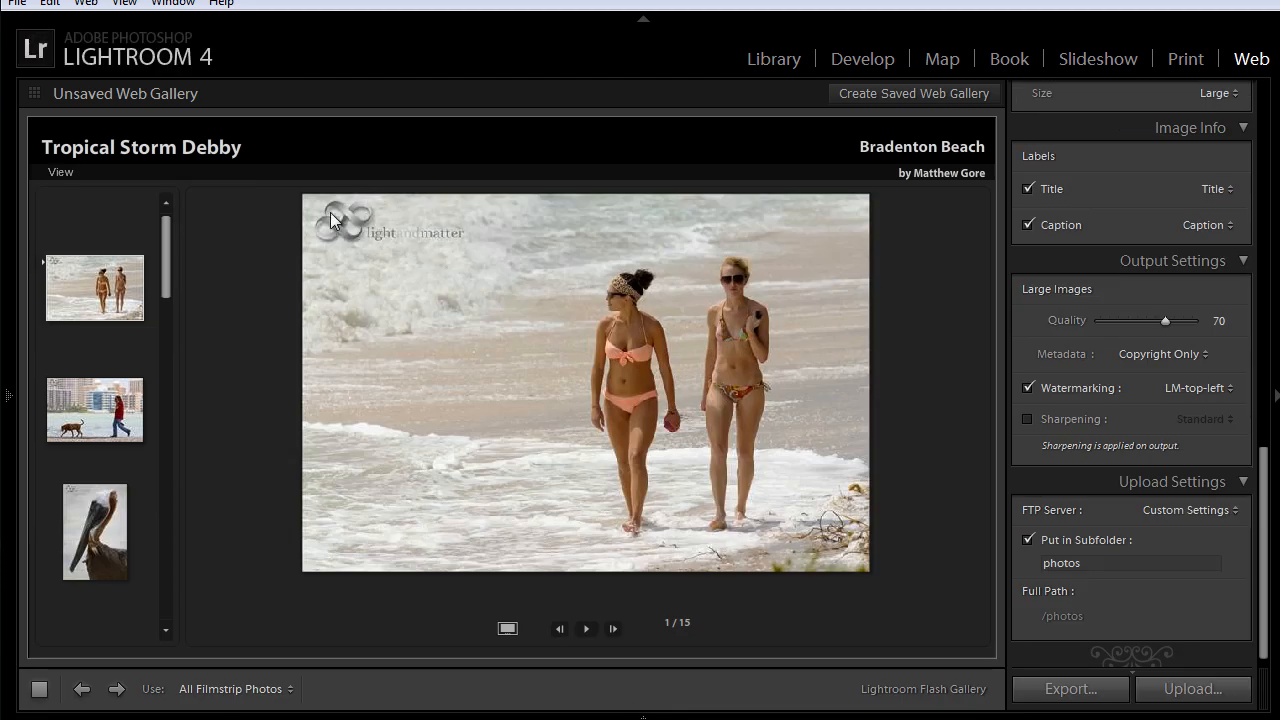
{"action": "mouse_move", "coordinate": [1190, 380]}
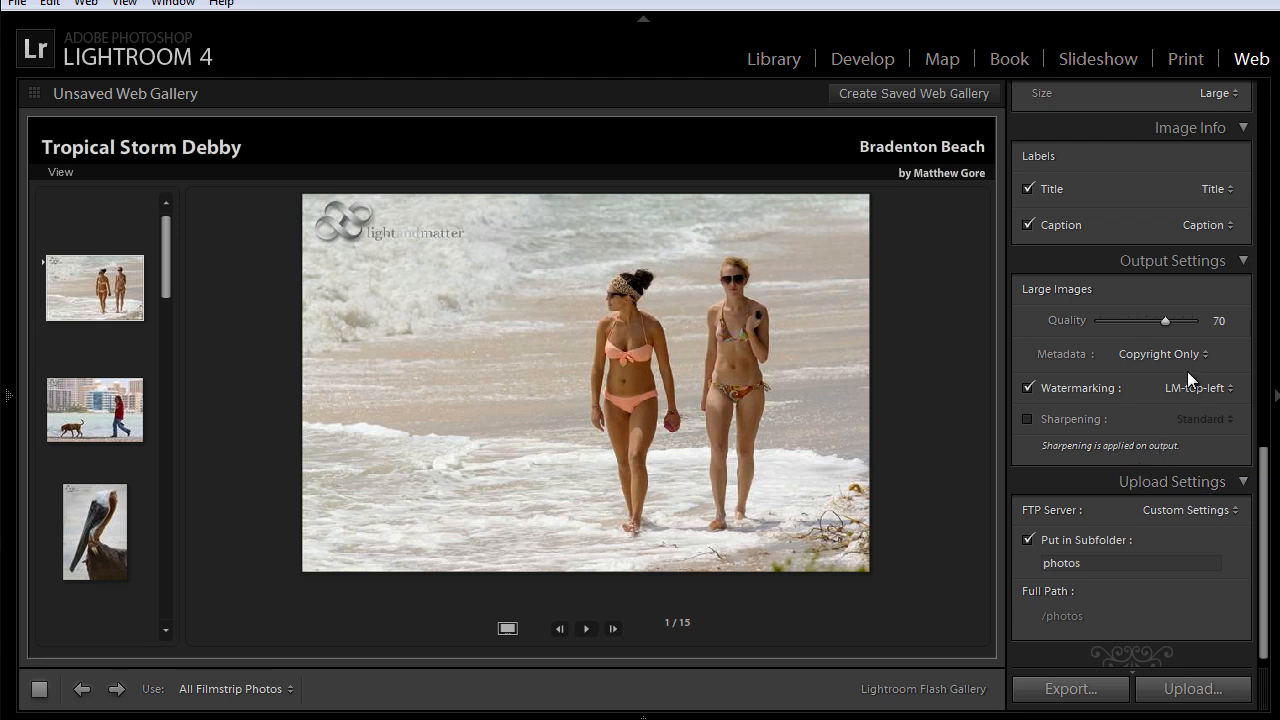
- Try the darker LL watermark preset, then settle on LM-top-left for the gallery
{"action": "left_click", "coordinate": [1198, 388]}
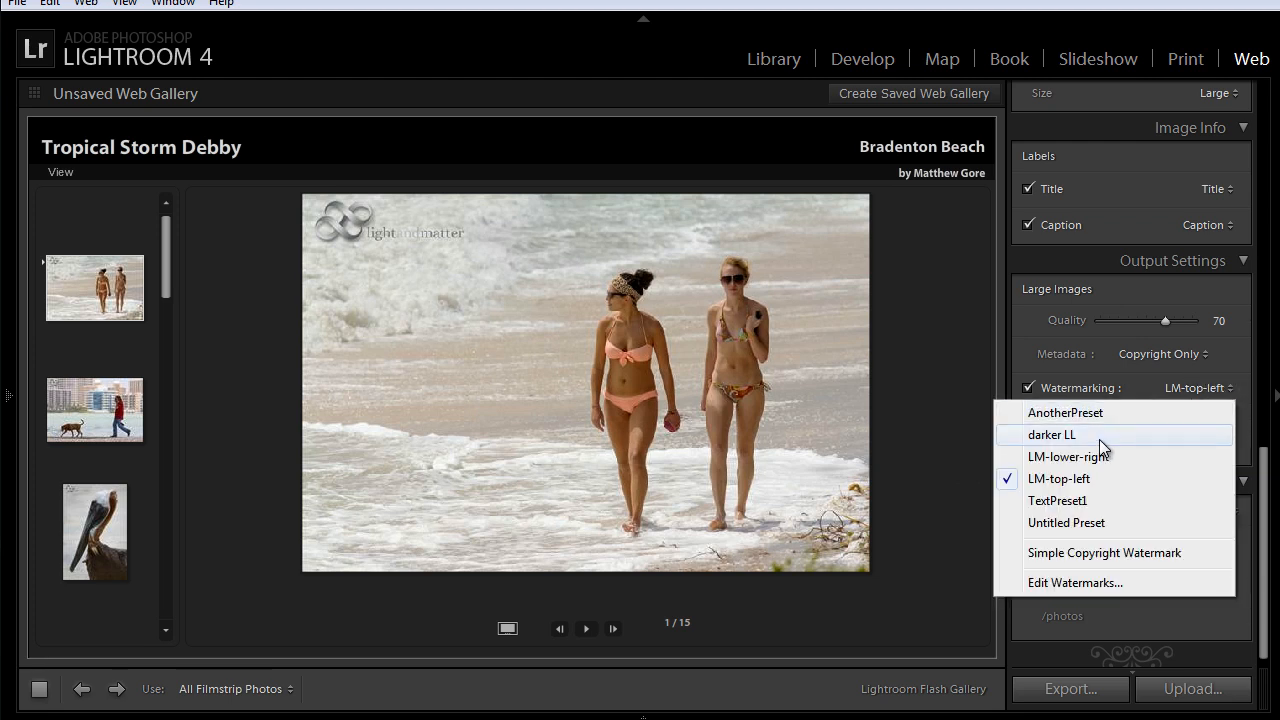
{"action": "left_click", "coordinate": [1052, 434]}
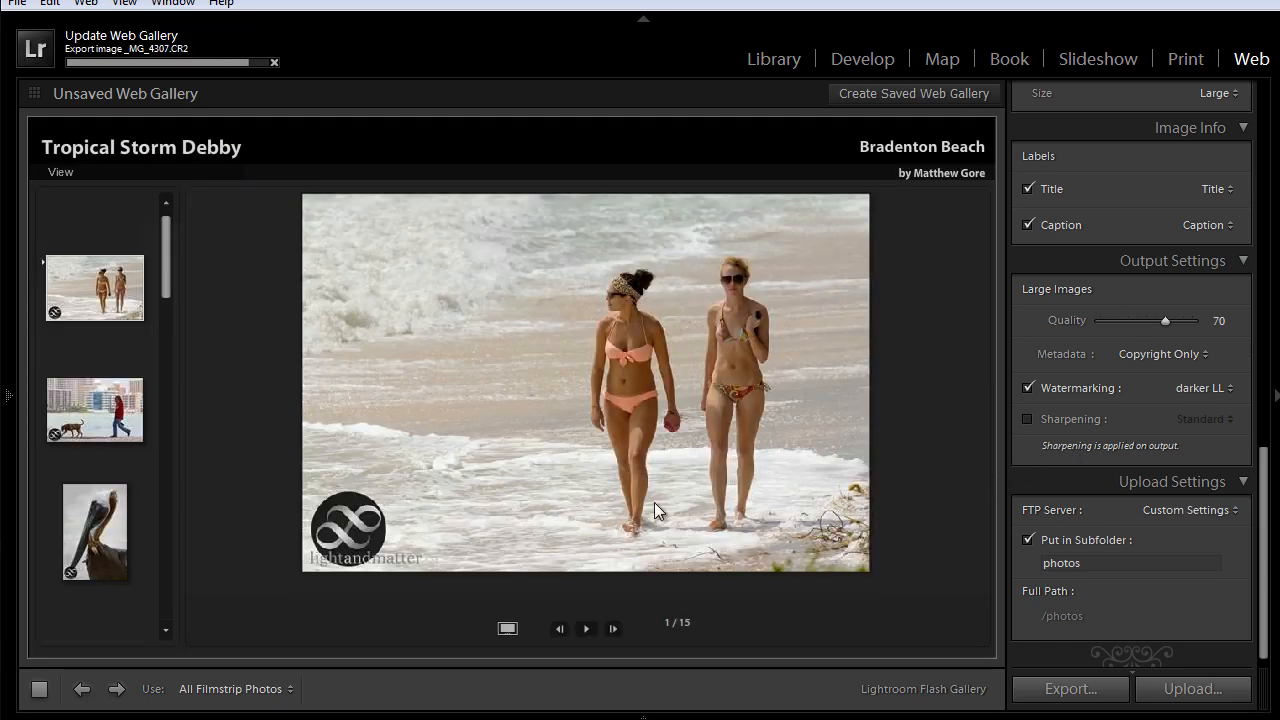
{"action": "left_click", "coordinate": [1200, 388]}
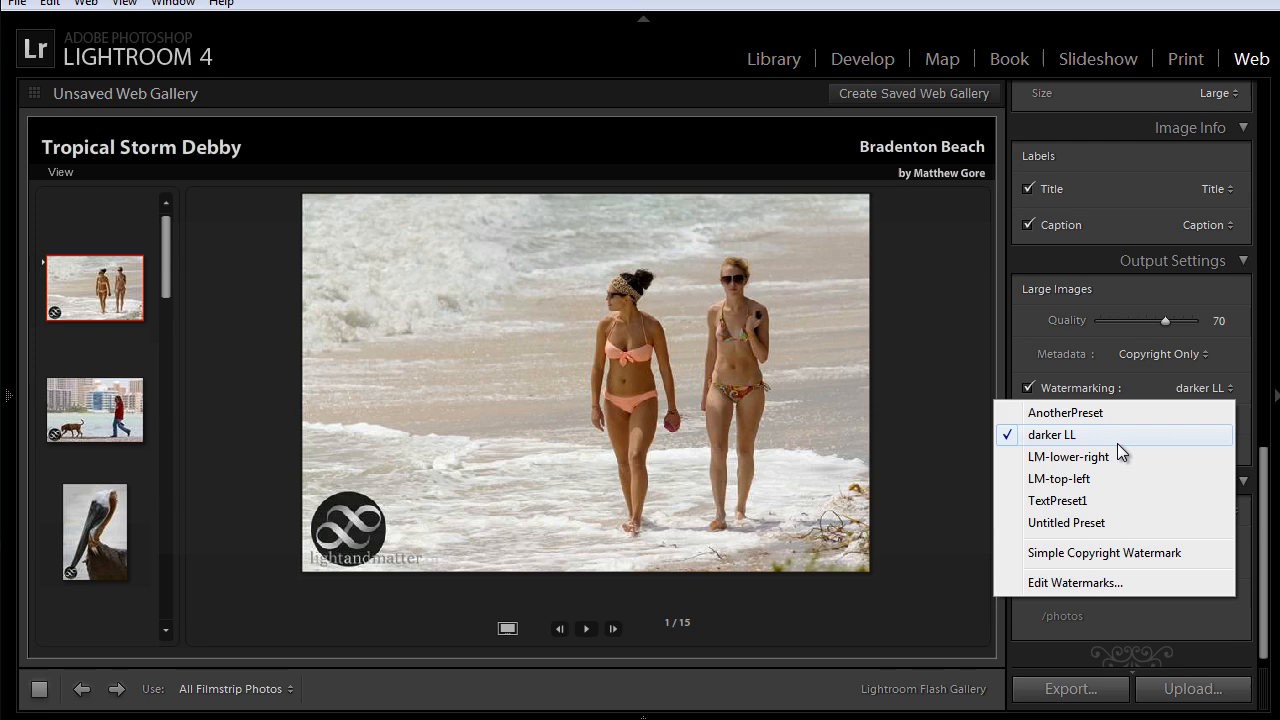
{"action": "left_click", "coordinate": [1058, 478]}
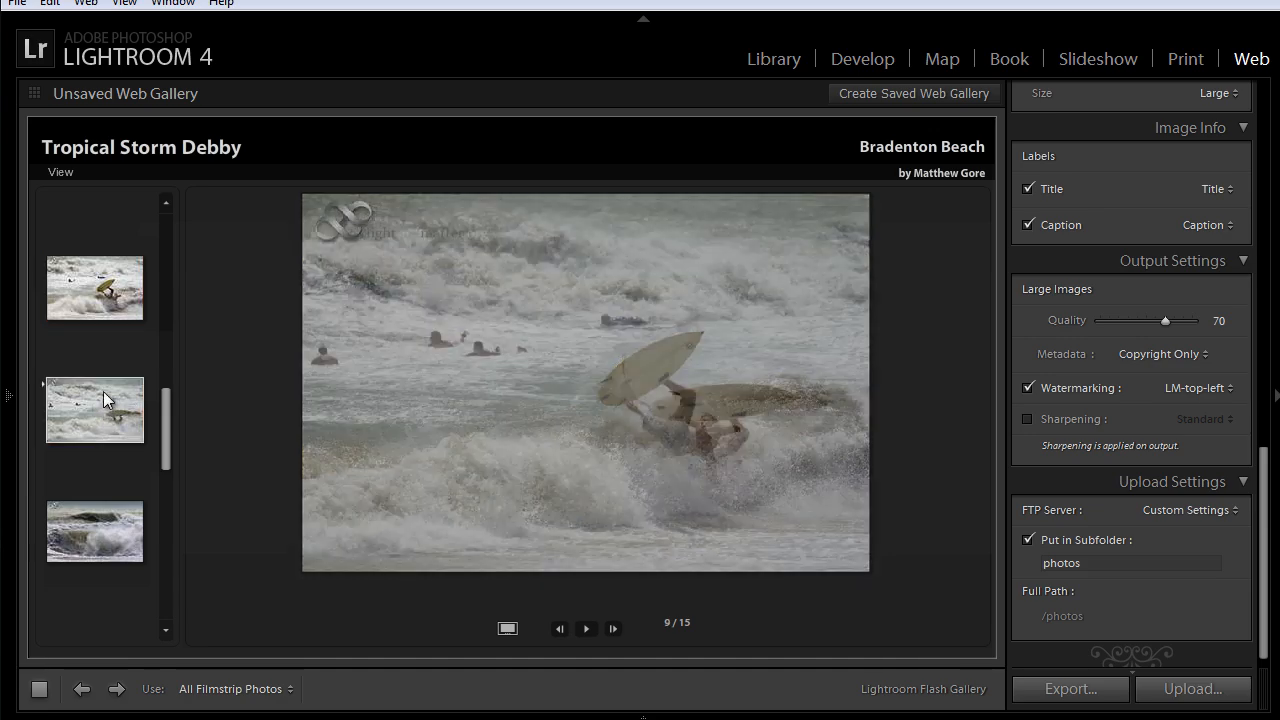
- Check the watermark on another surfing photo, then switch to the Print module
{"action": "left_click", "coordinate": [94, 288]}
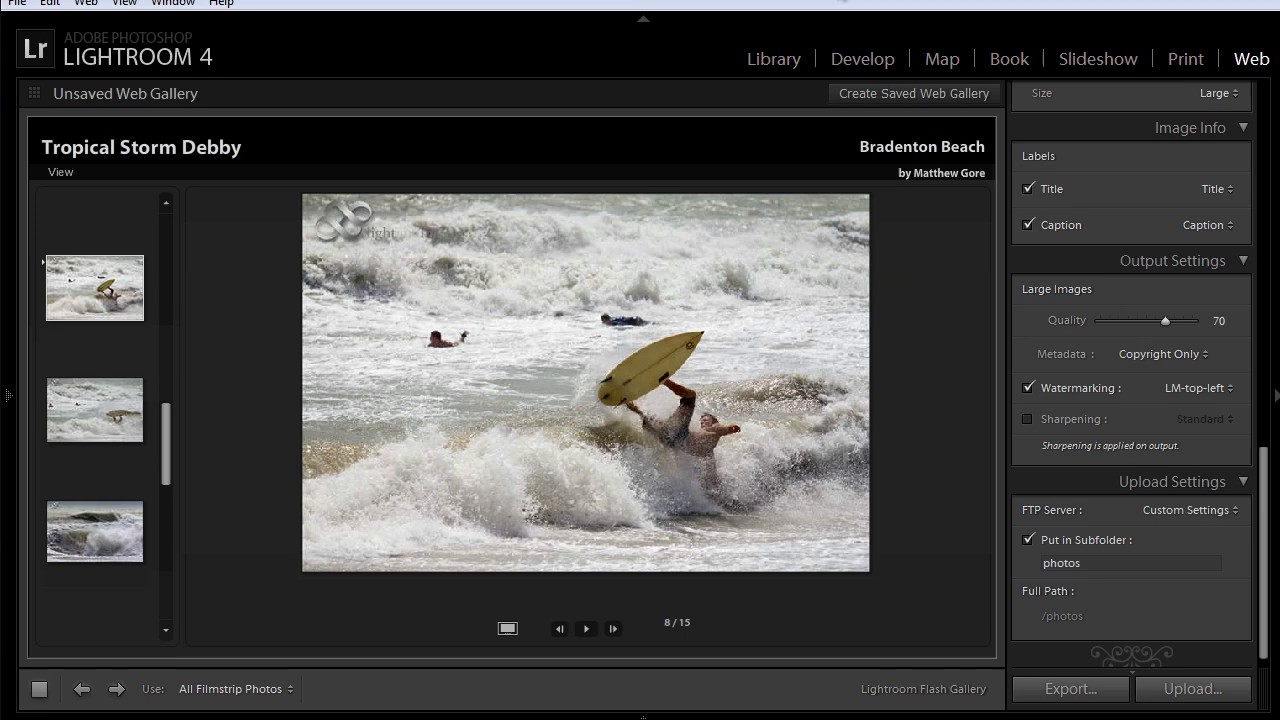
{"action": "left_click", "coordinate": [1184, 58]}
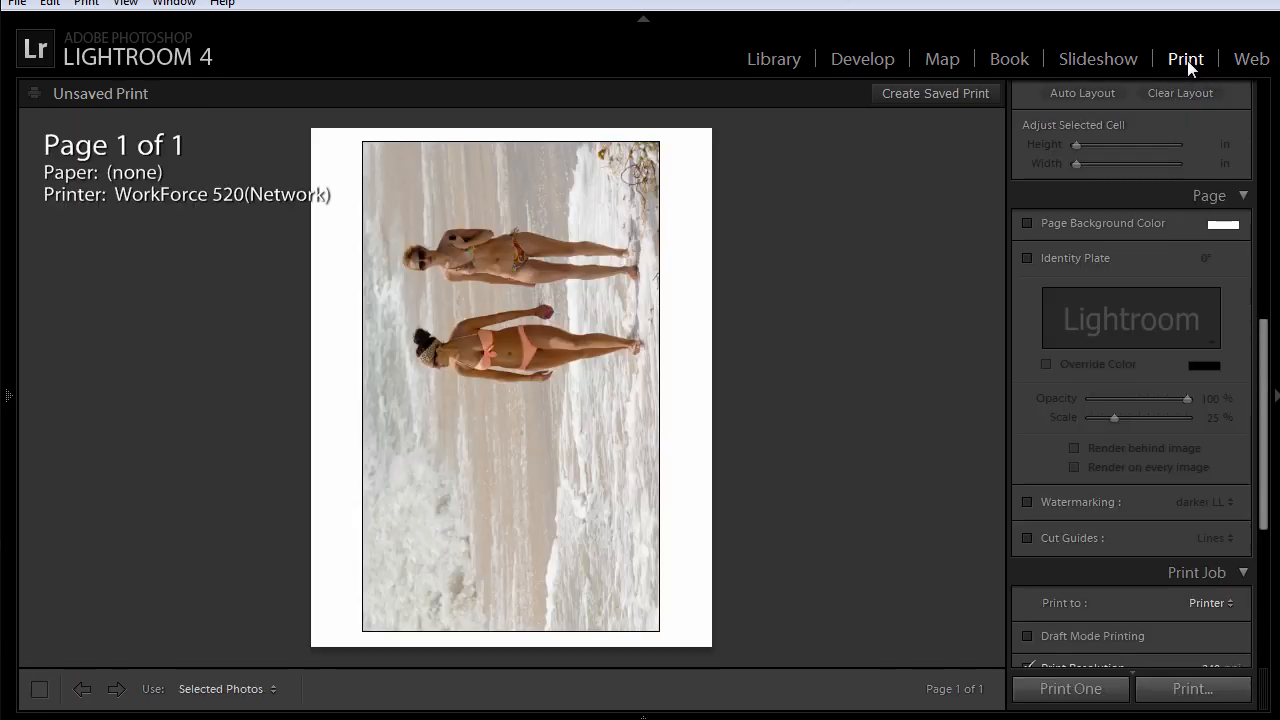
- Enable Watermarking on the print page with the darker LL logo, then go to Slideshow
{"action": "left_click", "coordinate": [1028, 502]}
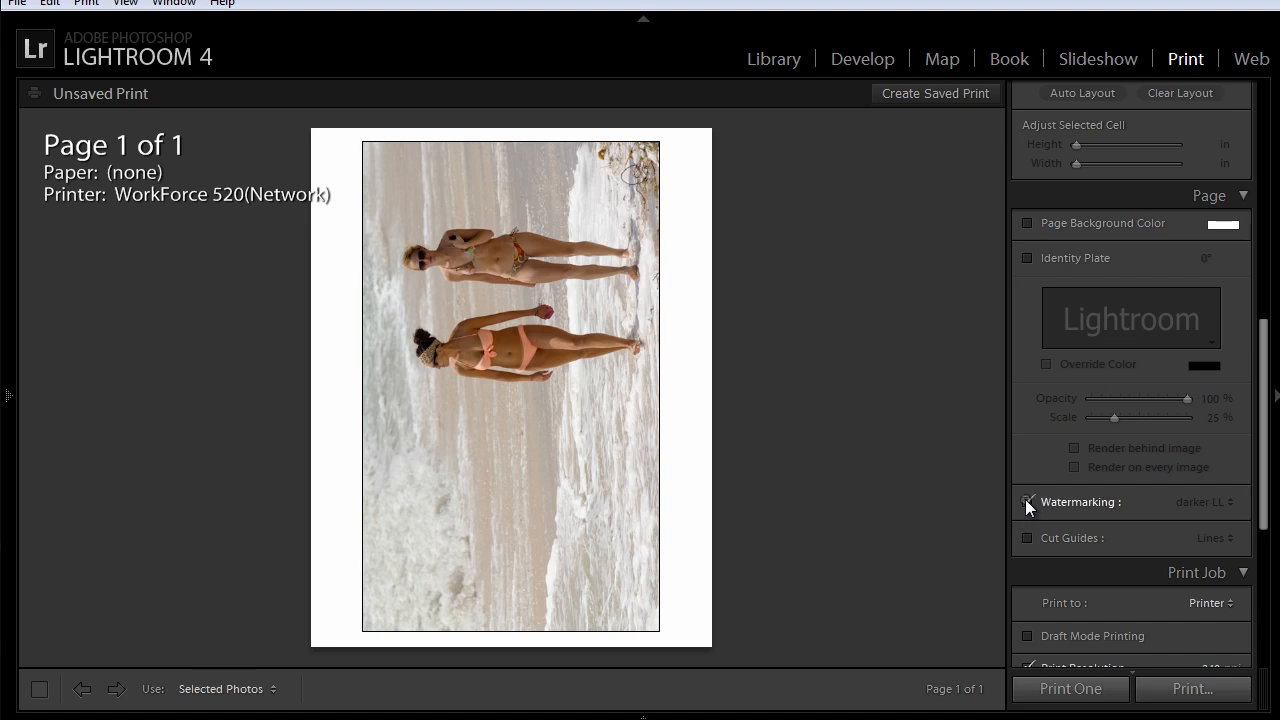
{"action": "left_click", "coordinate": [1028, 502]}
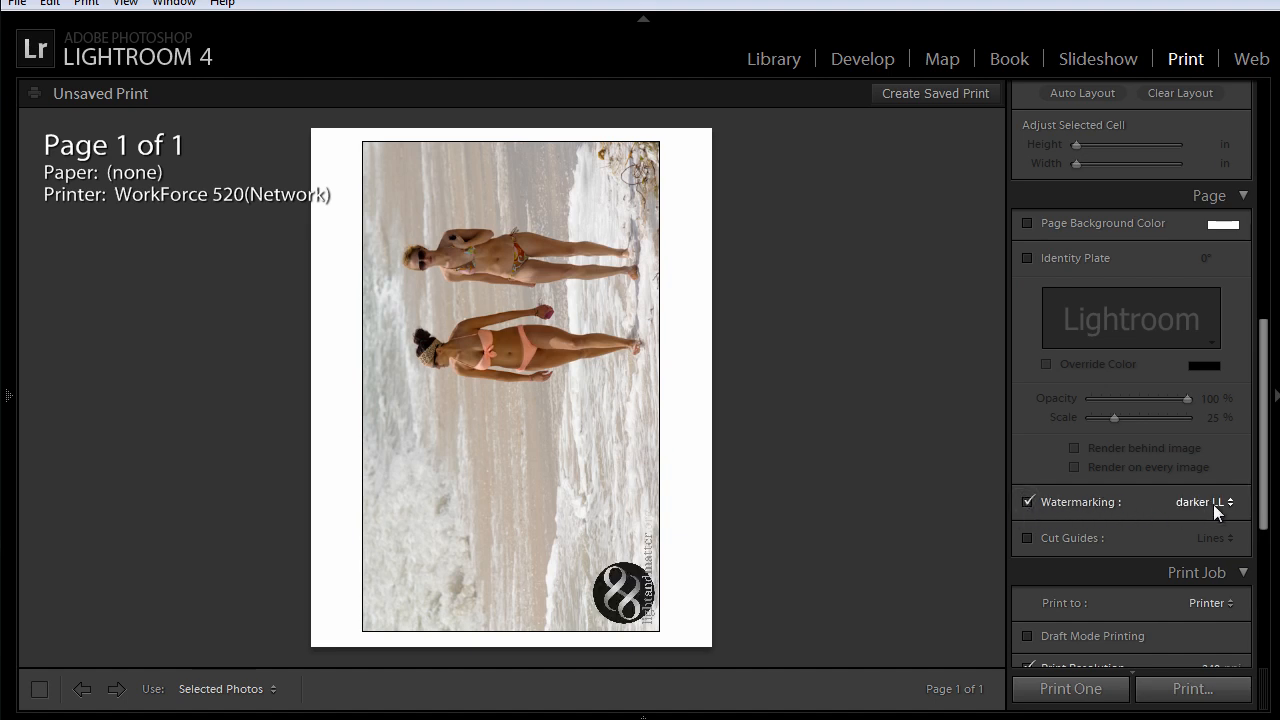
{"action": "left_click", "coordinate": [1200, 500]}
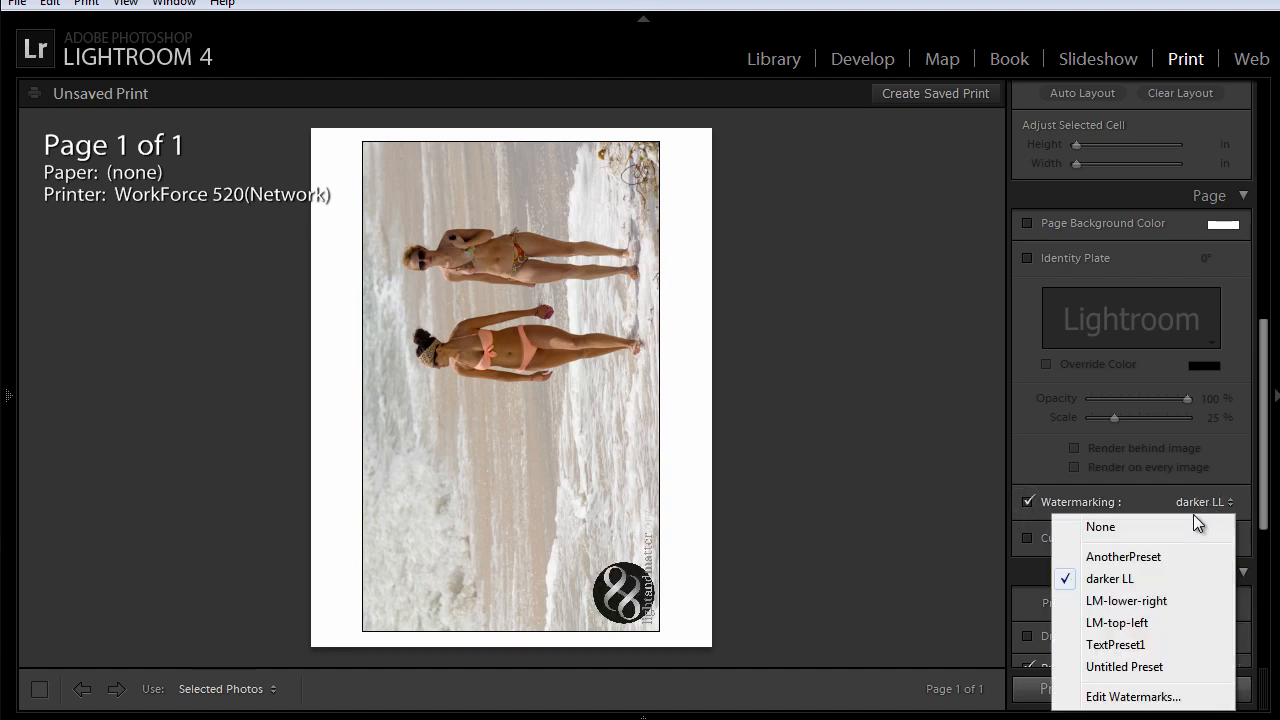
{"action": "mouse_move", "coordinate": [1098, 64]}
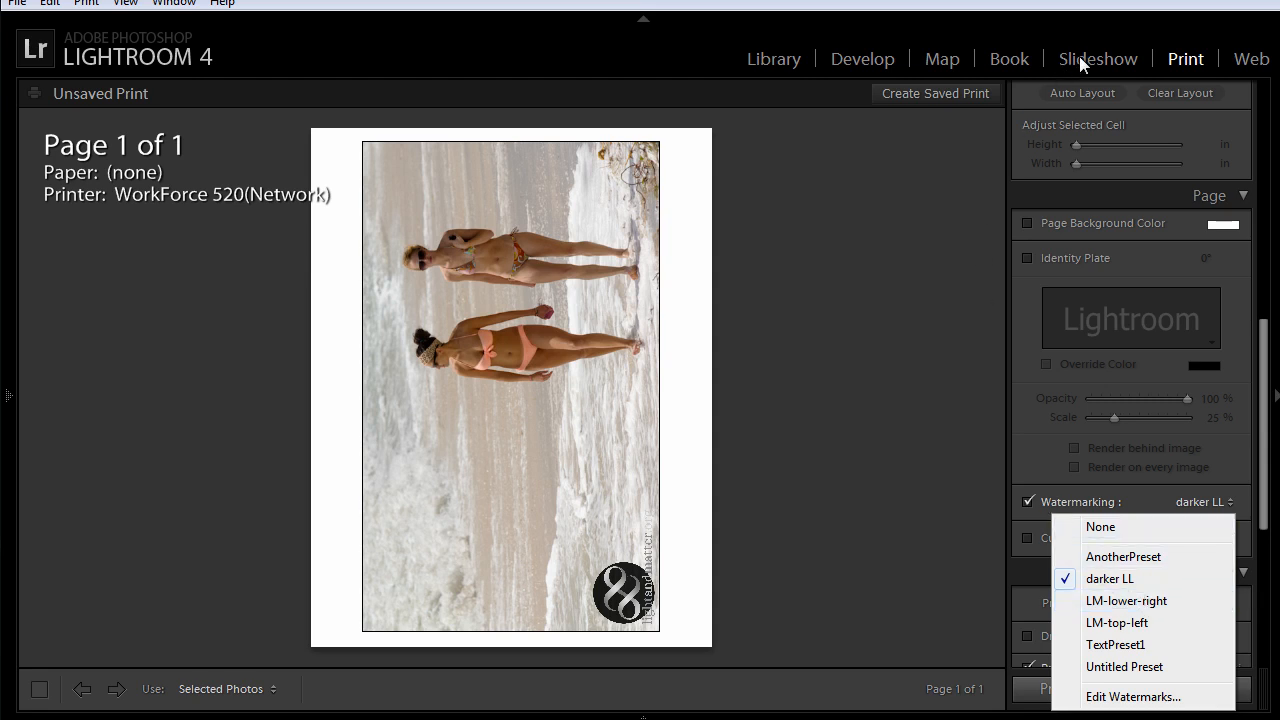
{"action": "left_click", "coordinate": [1098, 58]}
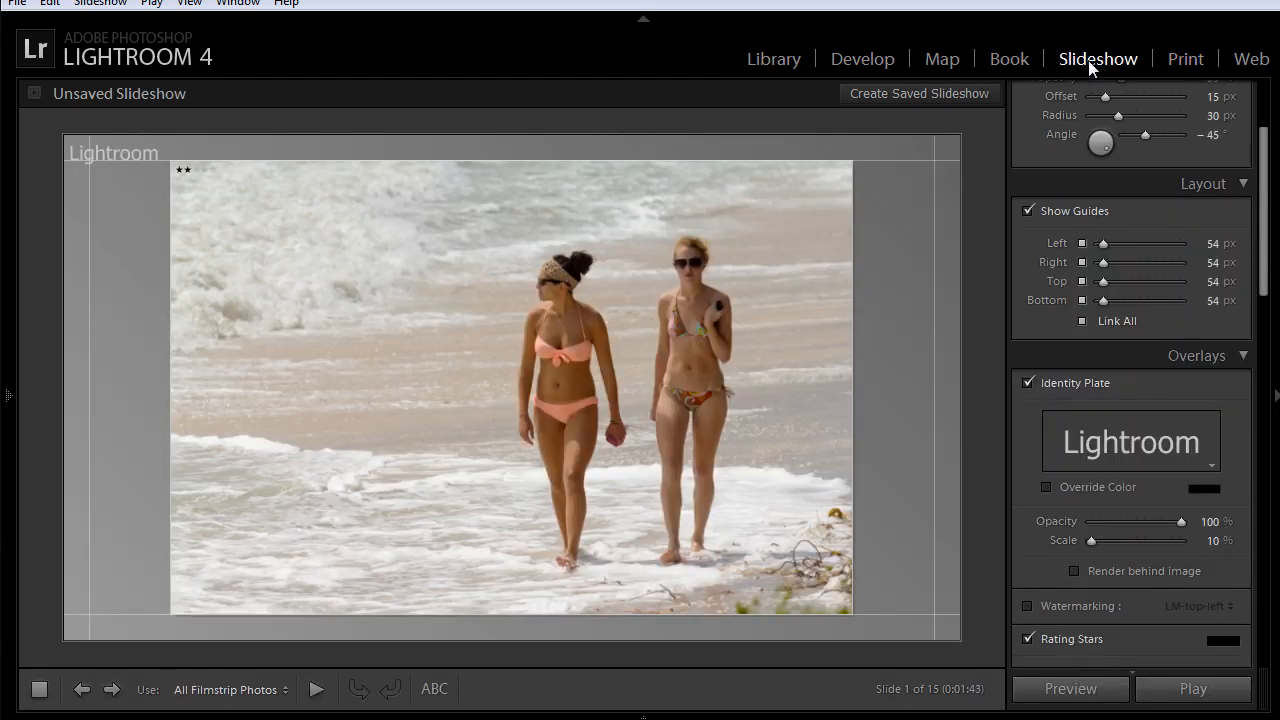
- Enable Watermarking in Overlays and choose the darker LL preset for the slide
{"action": "left_click", "coordinate": [1028, 606]}
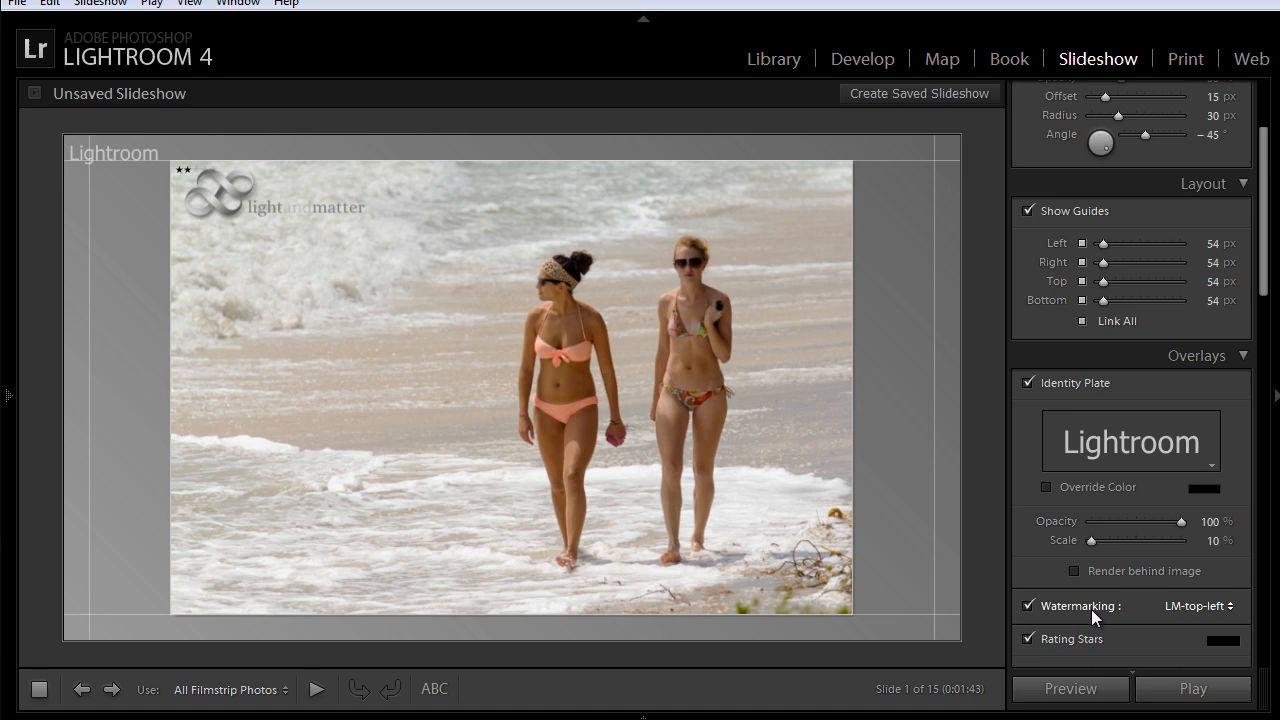
{"action": "left_click", "coordinate": [1198, 606]}
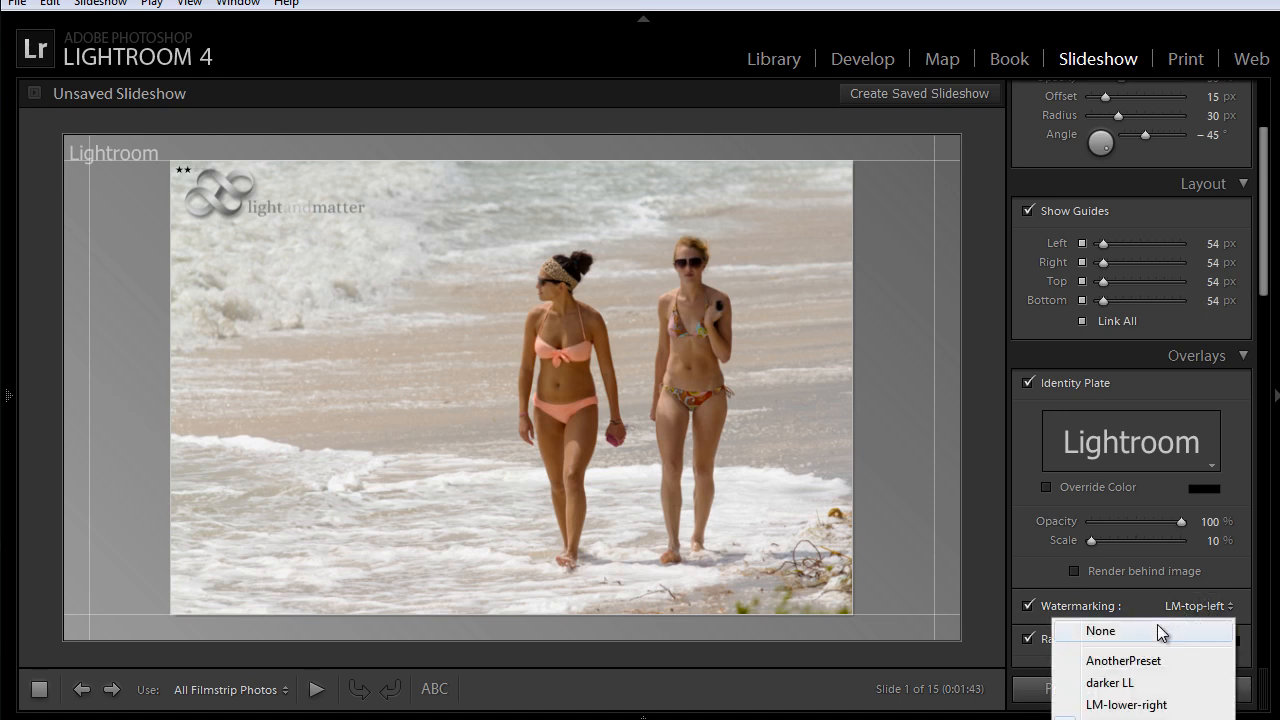
{"action": "left_click", "coordinate": [1100, 630]}
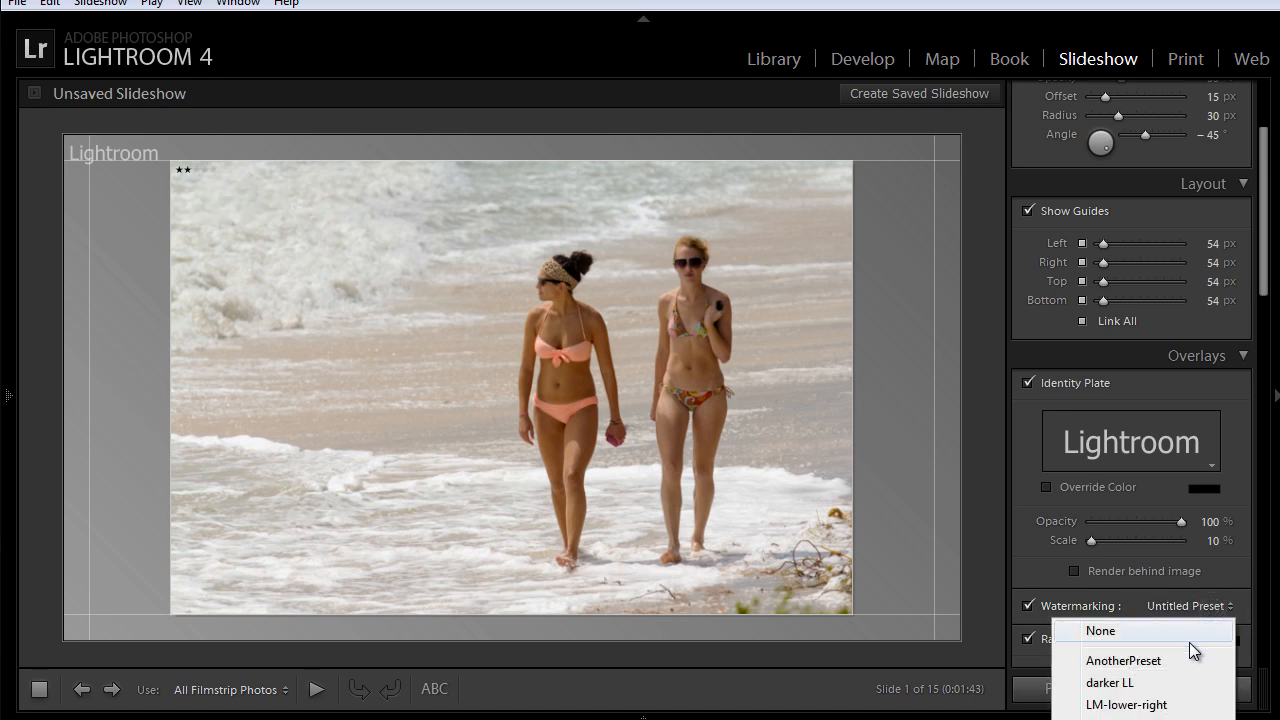
{"action": "left_click", "coordinate": [1110, 682]}
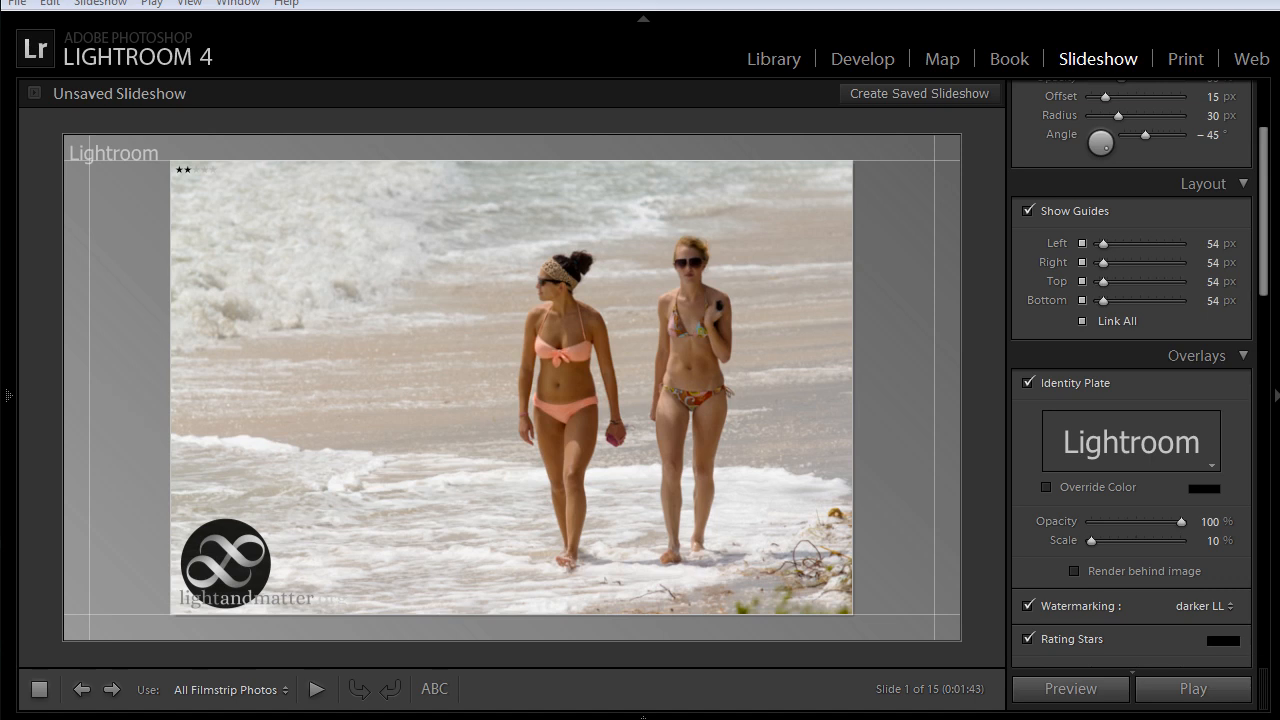